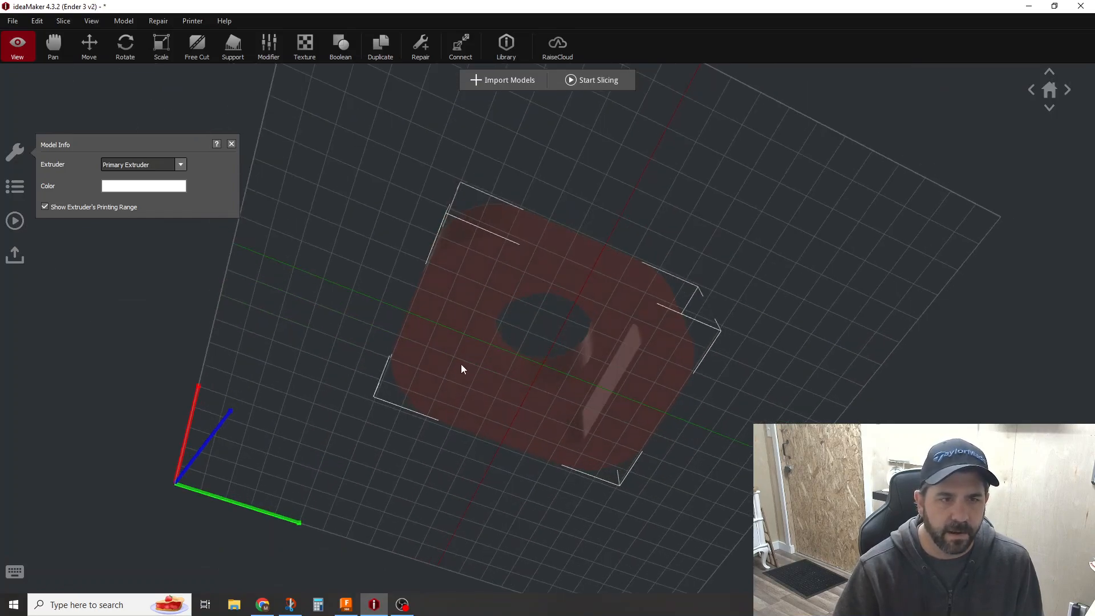
mouse_move(607, 352)
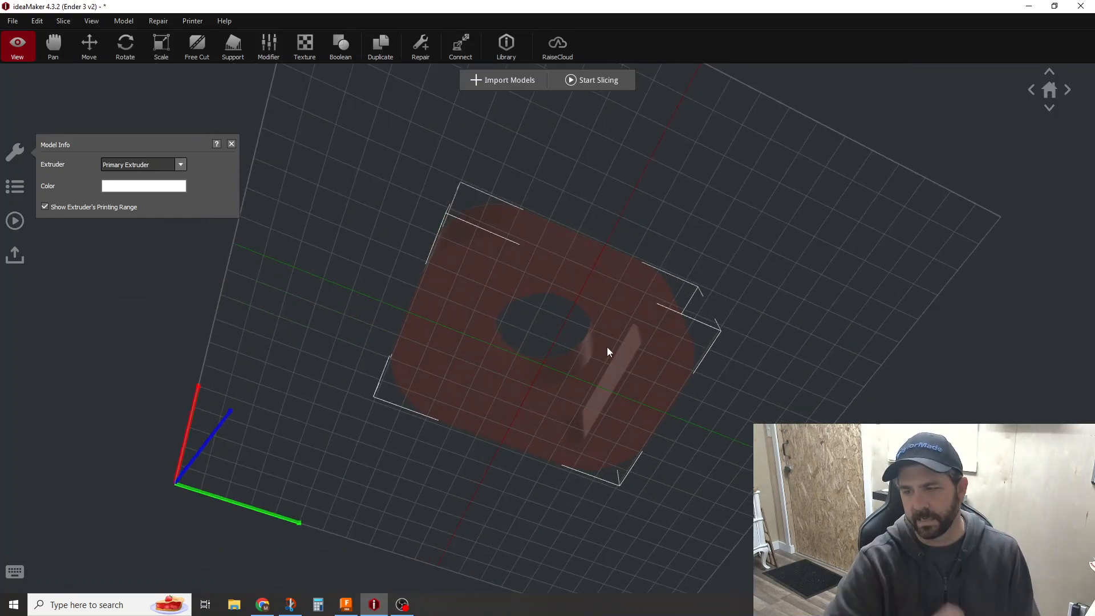
mouse_move(626, 343)
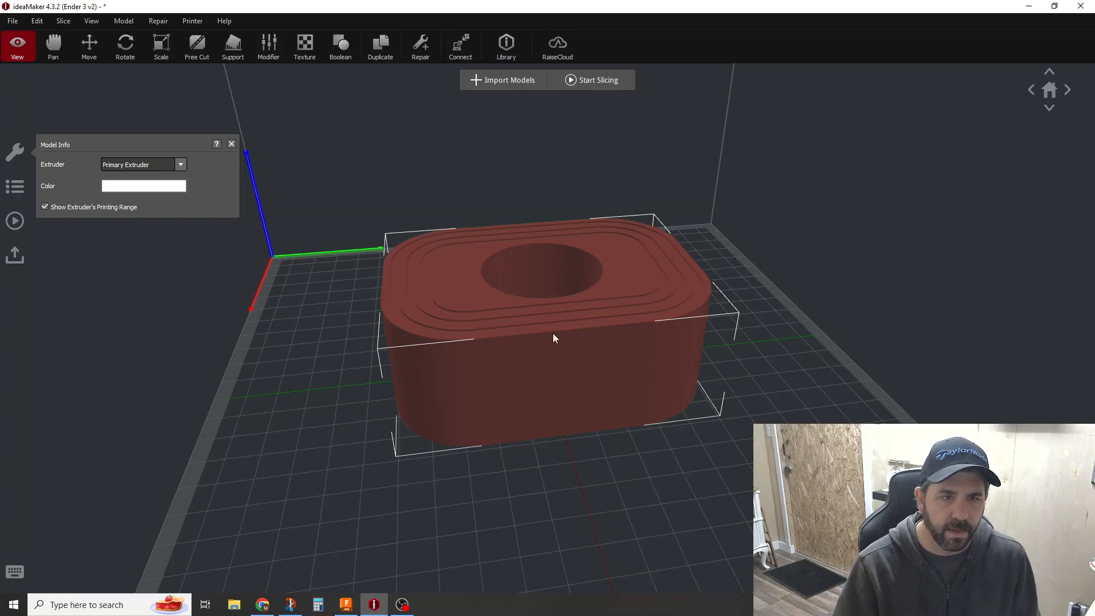
mouse_move(583, 373)
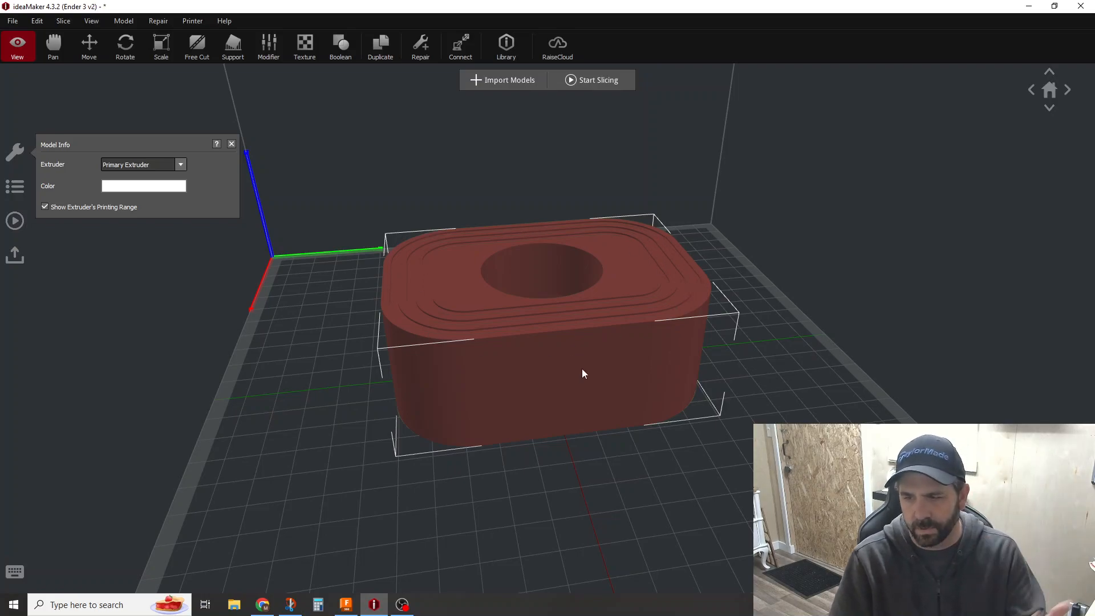
mouse_move(549, 455)
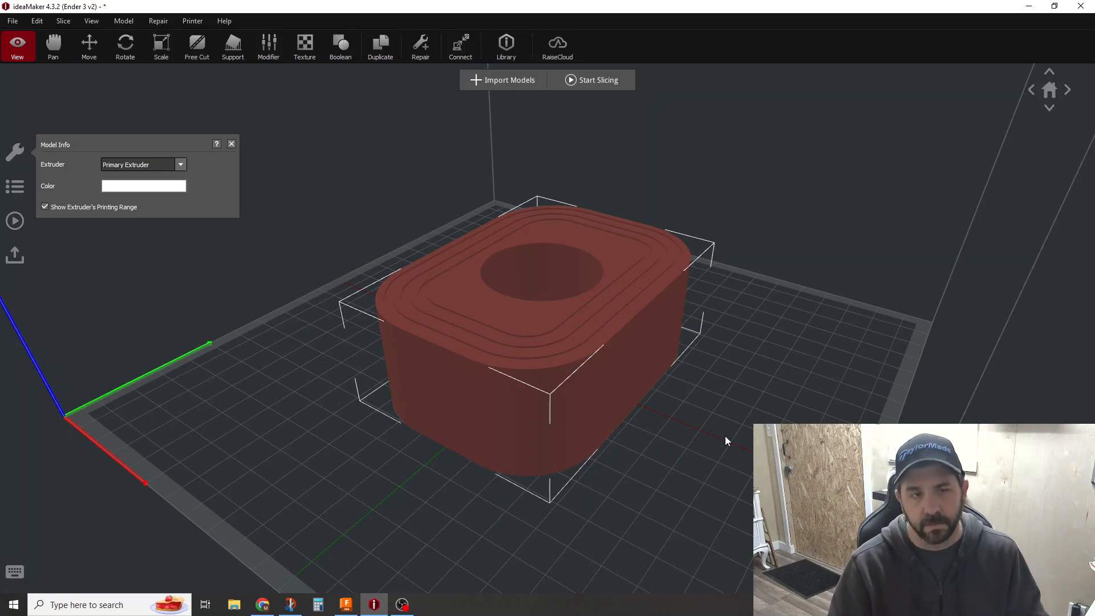
mouse_move(601, 550)
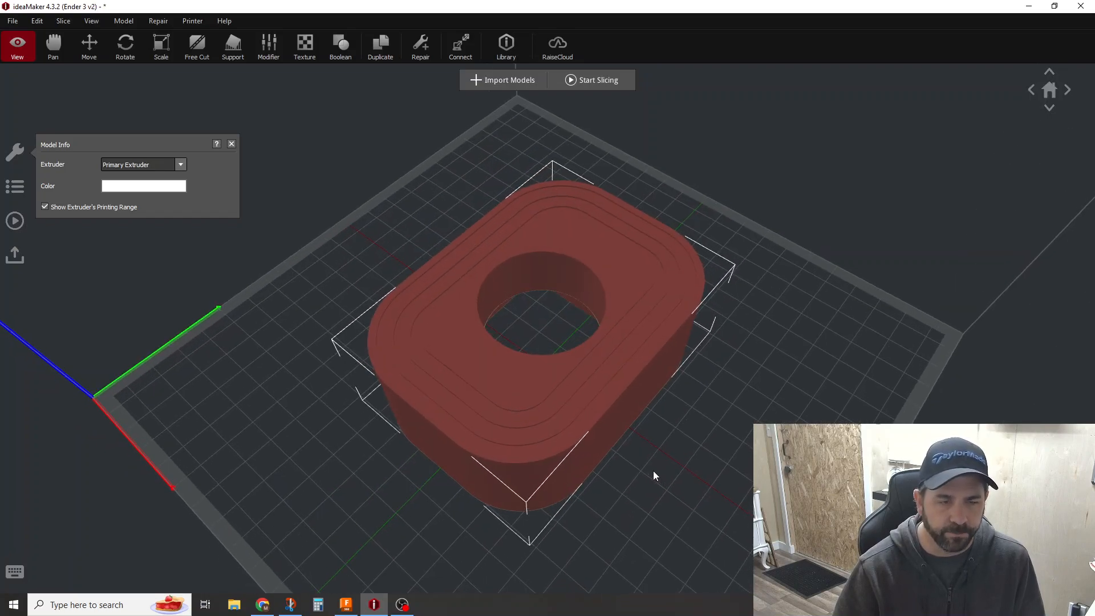
mouse_move(529, 357)
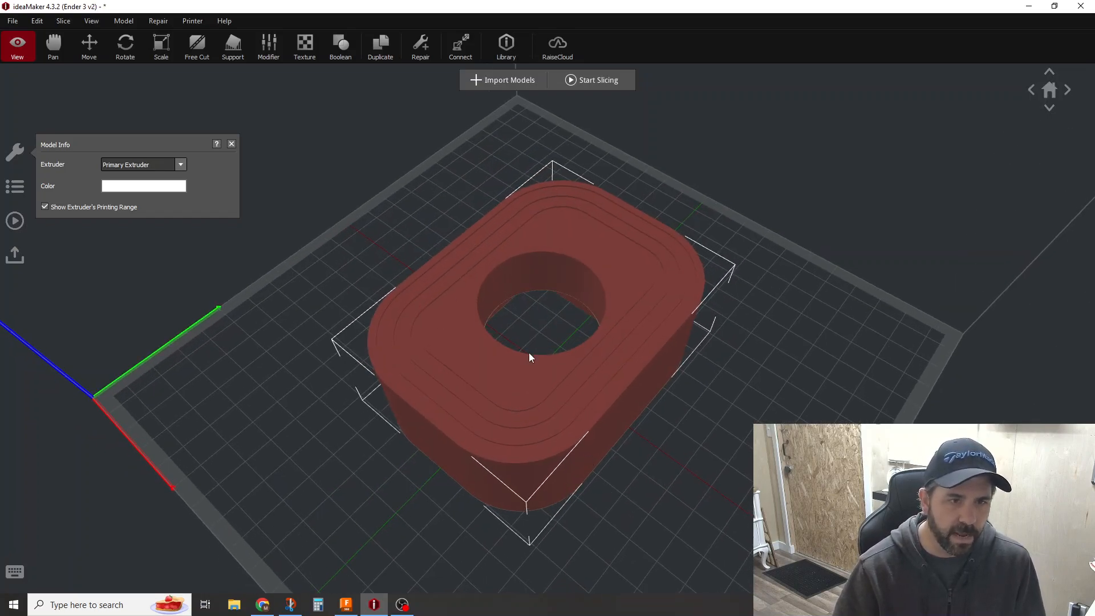
mouse_move(233, 46)
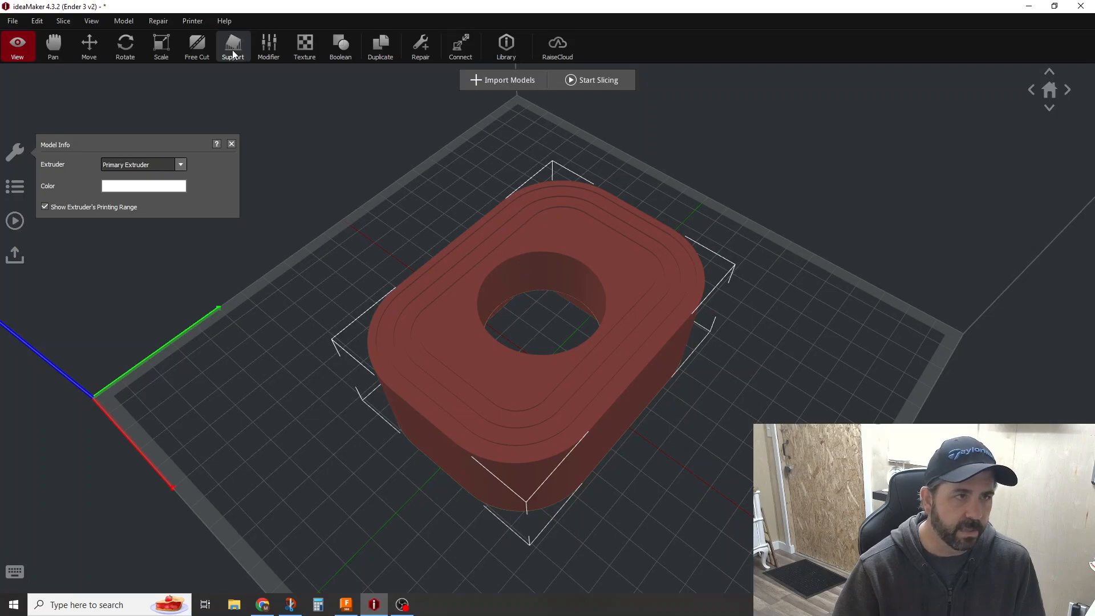
Show the part's support settings and bring up the Ender 3 v2 template list for slicing.
left_click(232, 45)
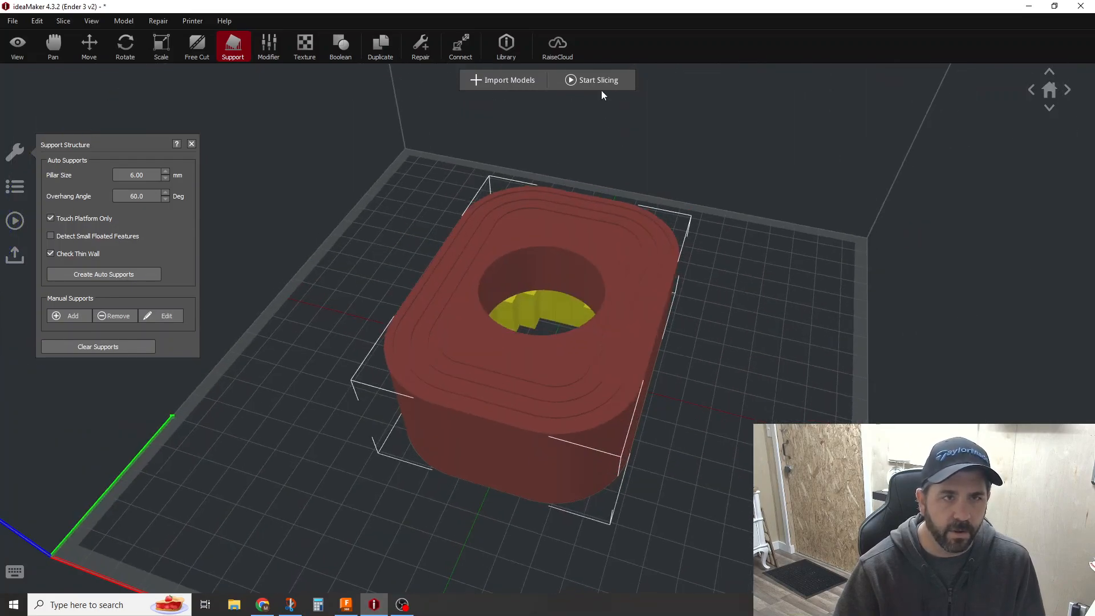
left_click(597, 79)
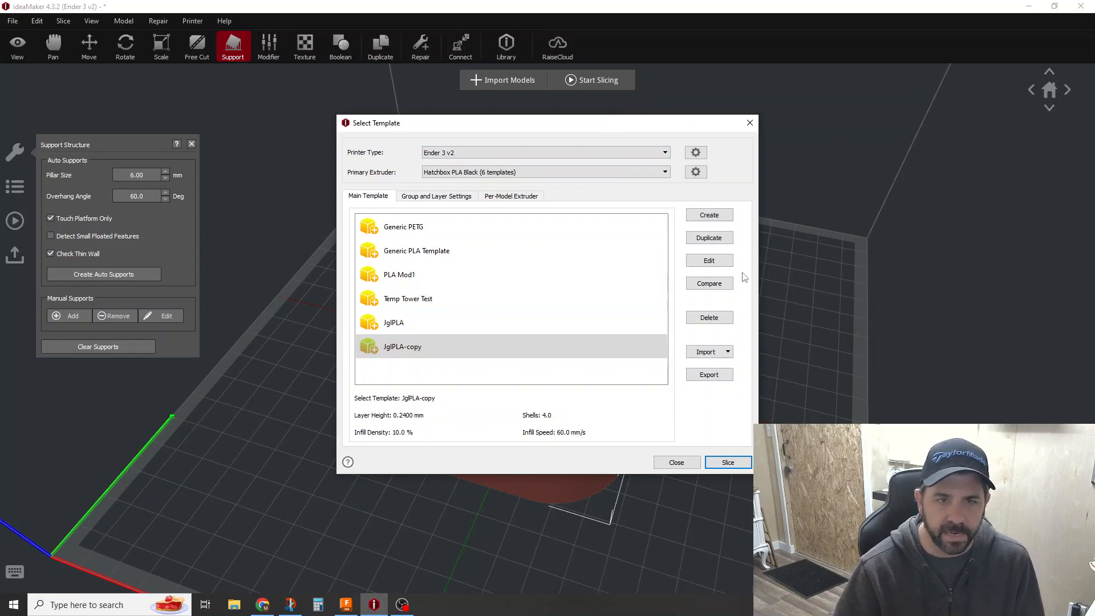
Open the JgIPLA-copy template's Advanced Settings and review its Layer, Infill and Solid Fill tabs.
left_click(709, 260)
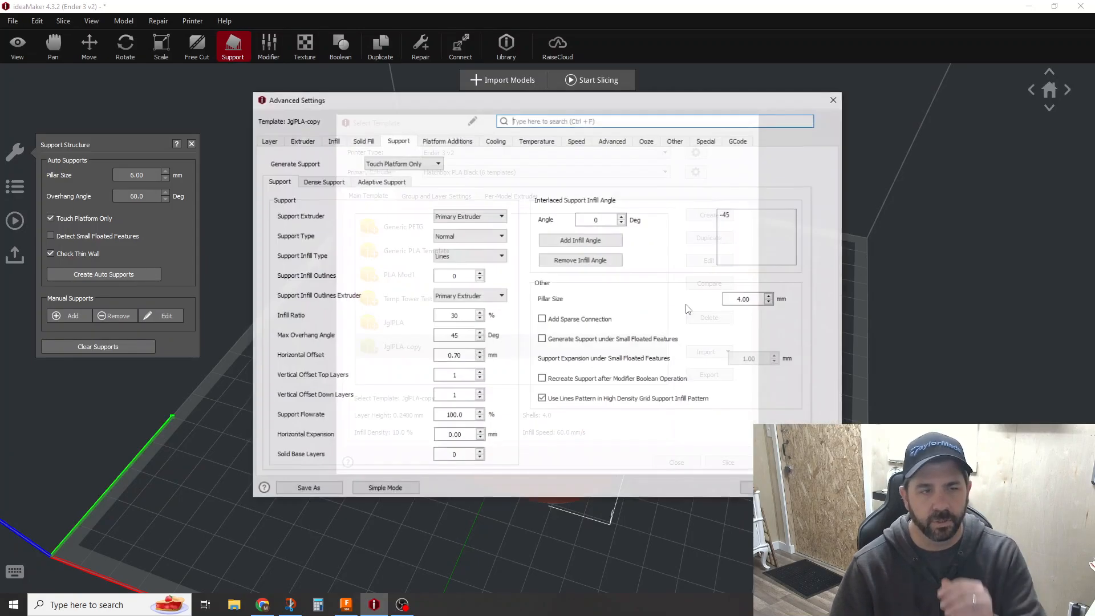
left_click(268, 140)
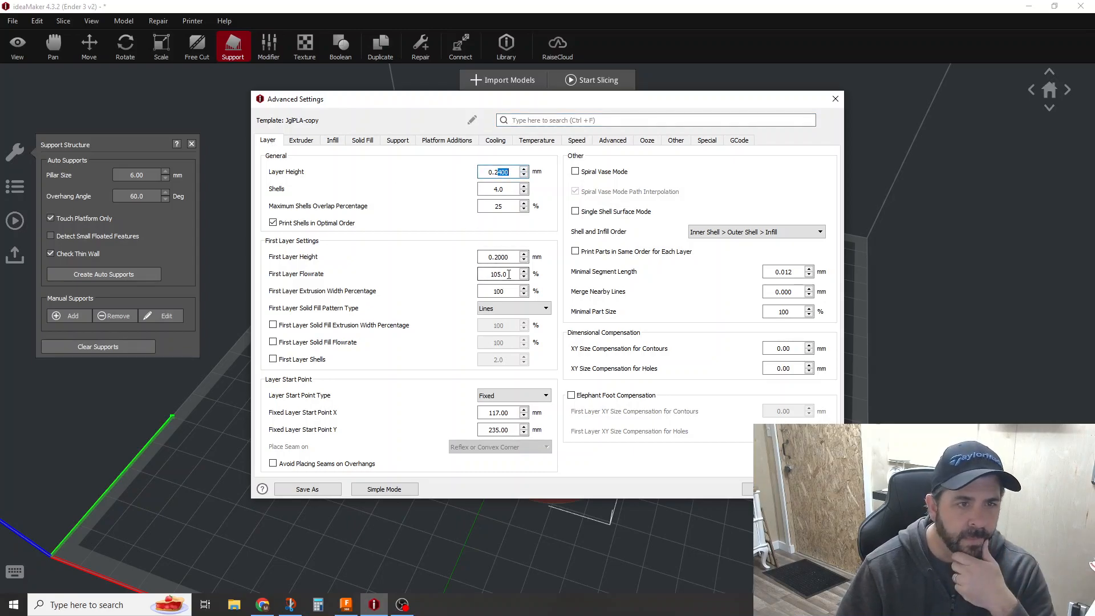
left_click(332, 140)
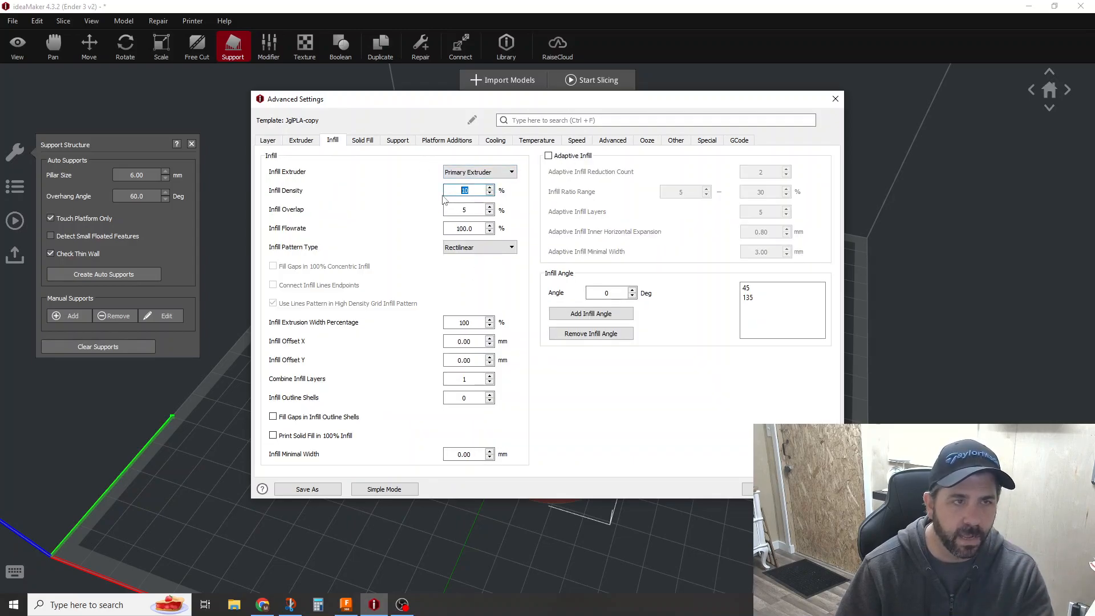
left_click(363, 140)
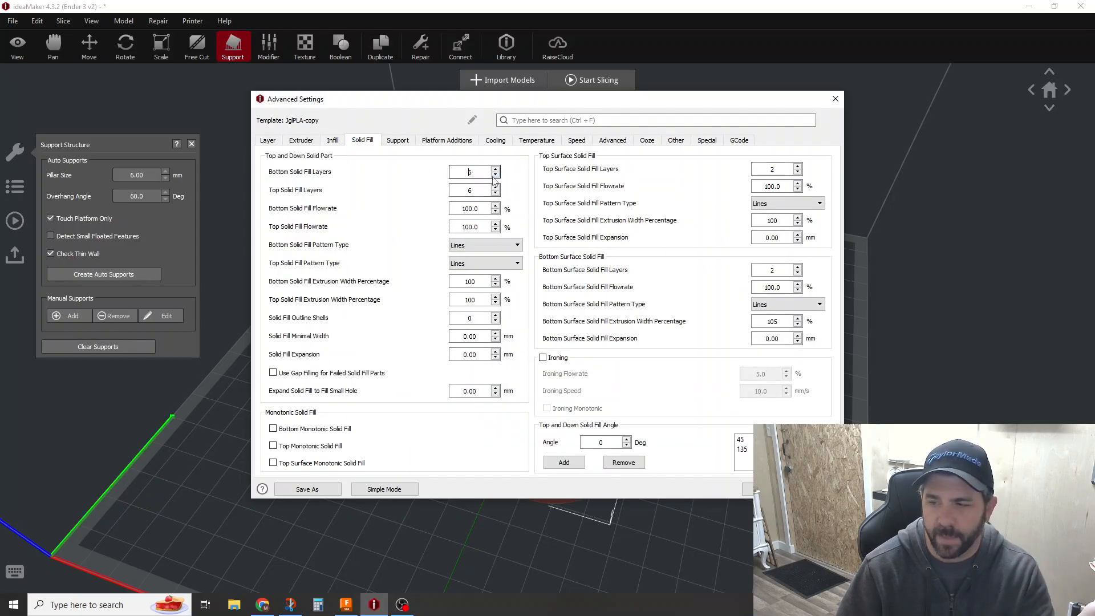
left_click(495, 169)
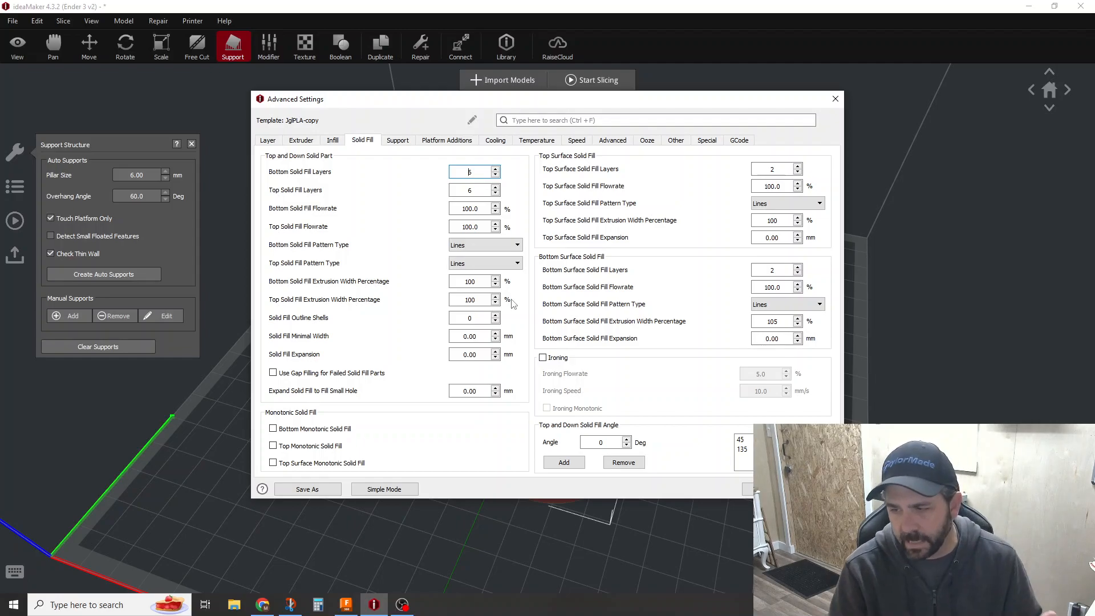
mouse_move(442, 275)
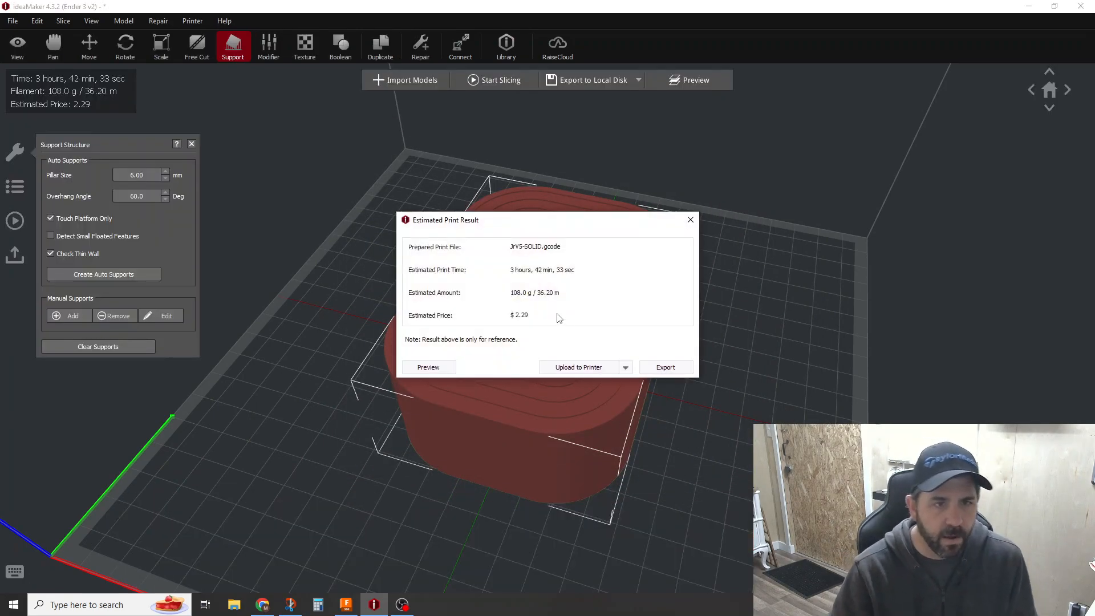
mouse_move(531, 316)
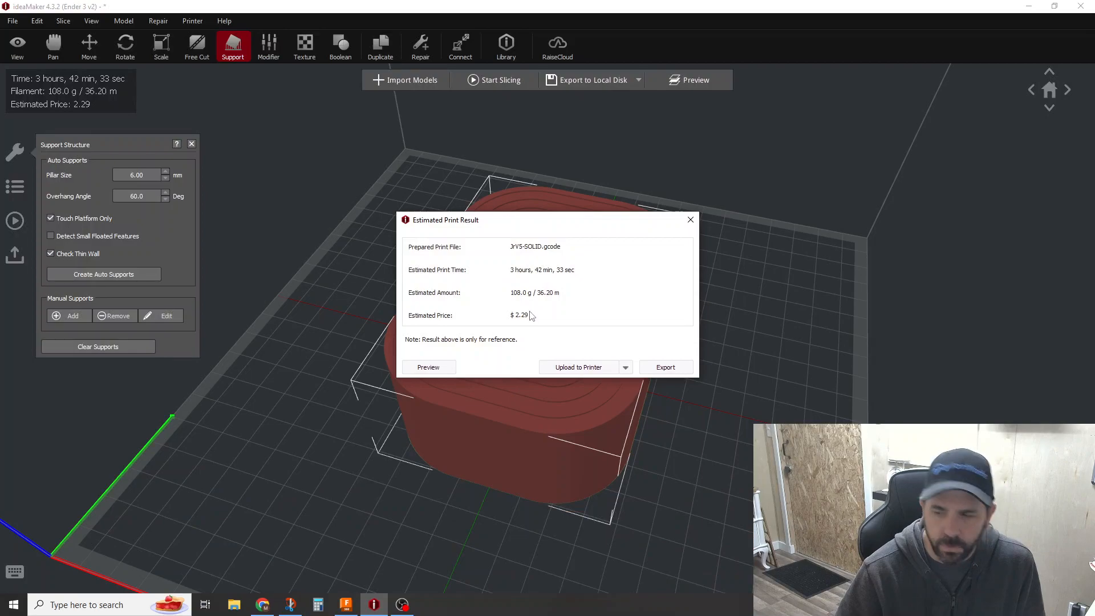
mouse_move(621, 381)
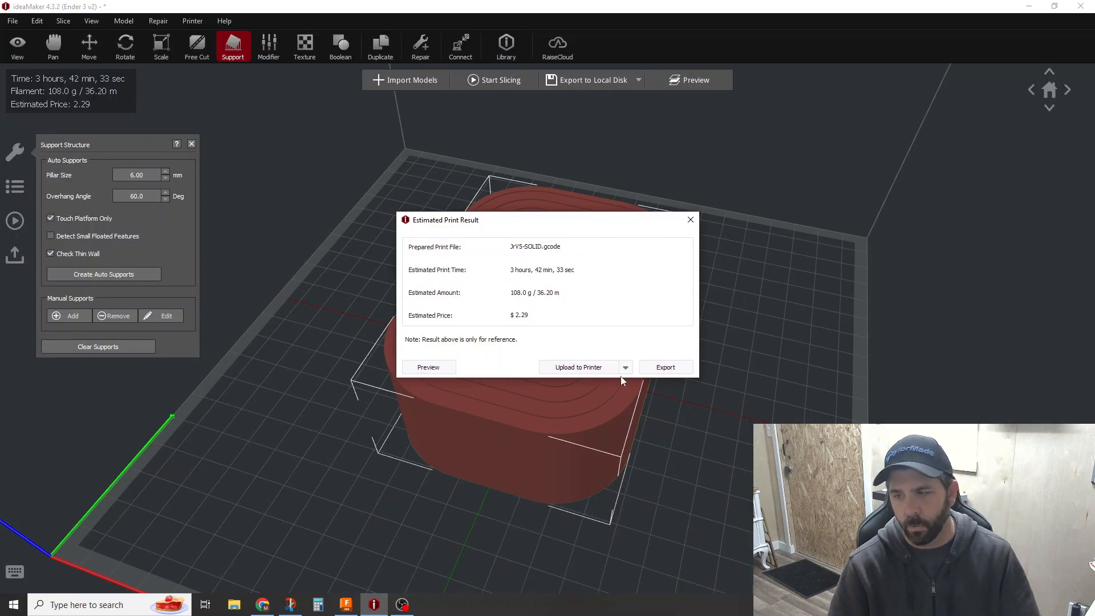
mouse_move(639, 456)
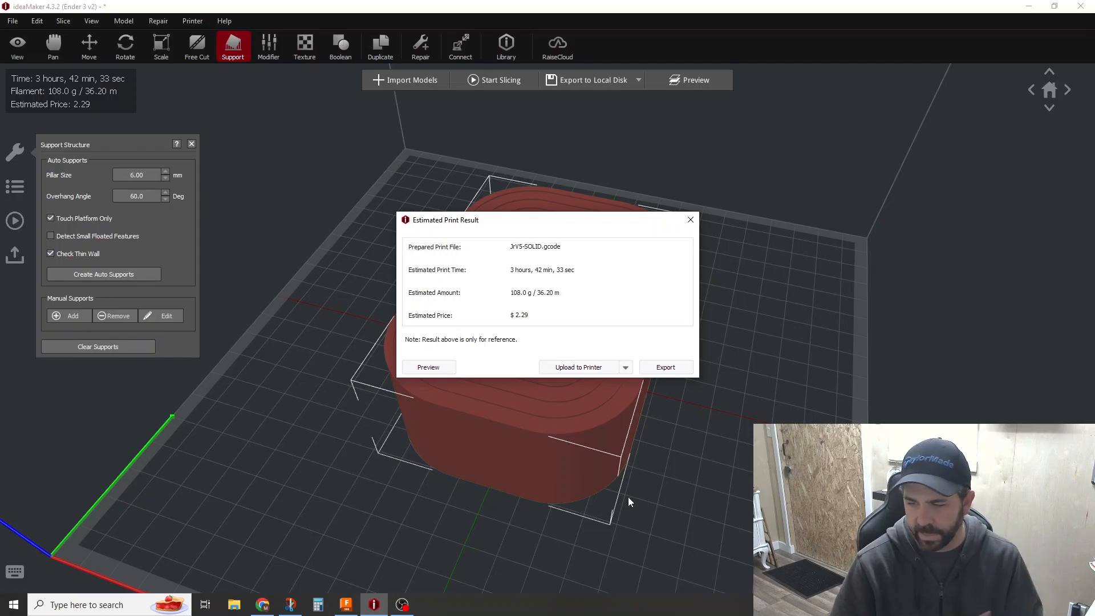
mouse_move(617, 446)
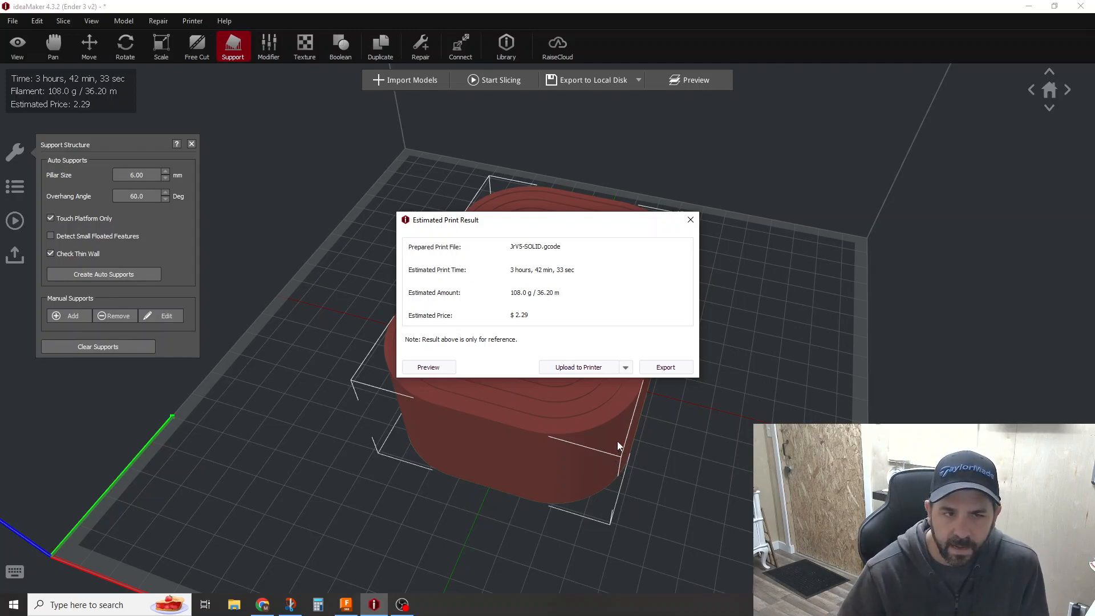
mouse_move(665, 367)
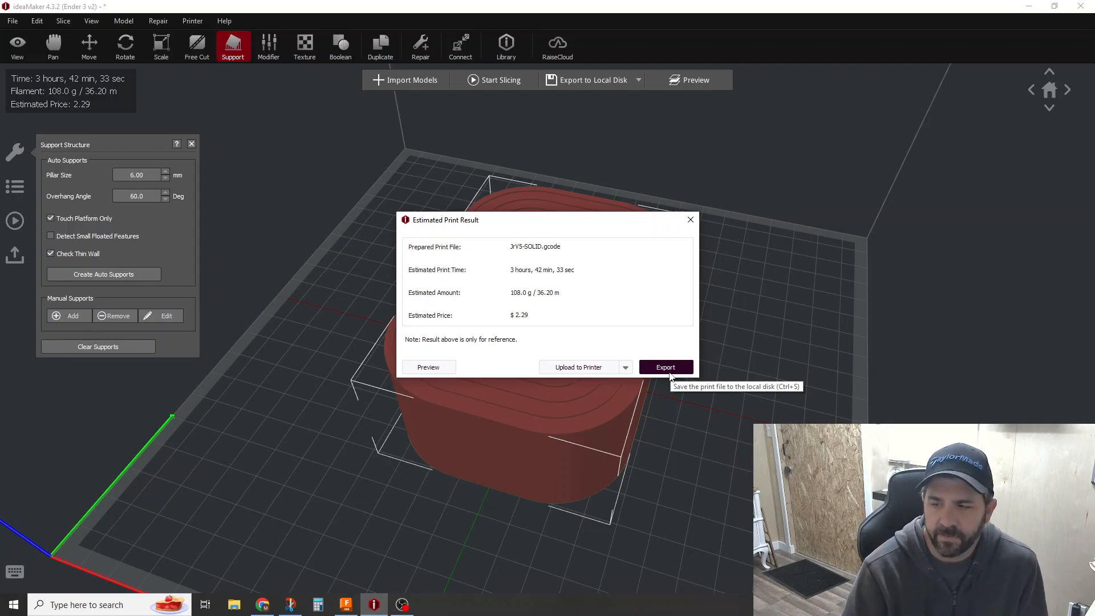
mouse_move(690, 220)
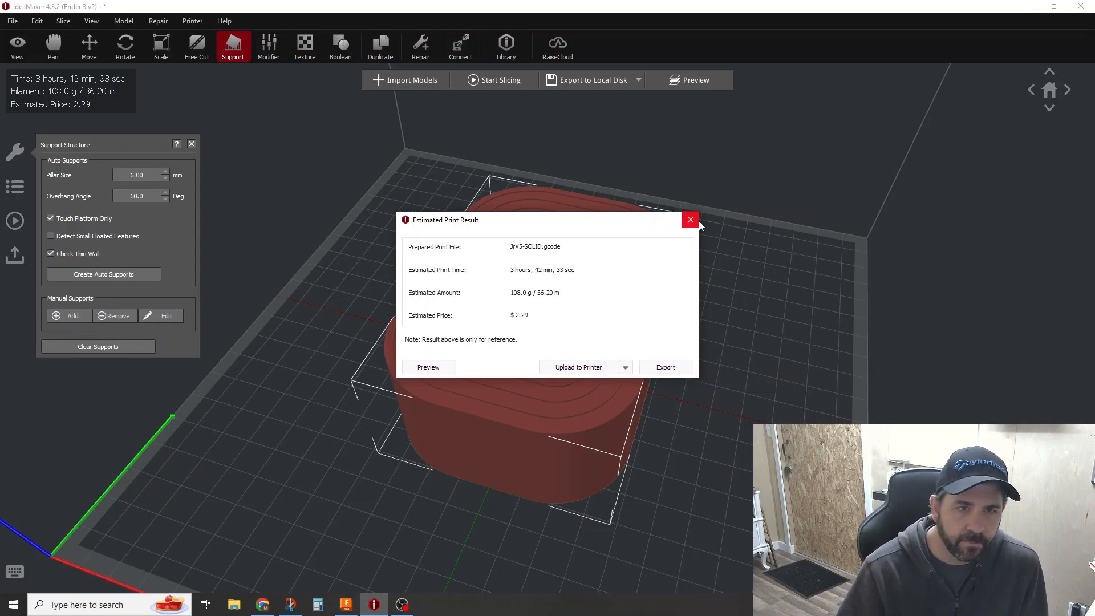
Close the Estimated Print Result dialog to see the sliced part with its overhang marked.
left_click(689, 220)
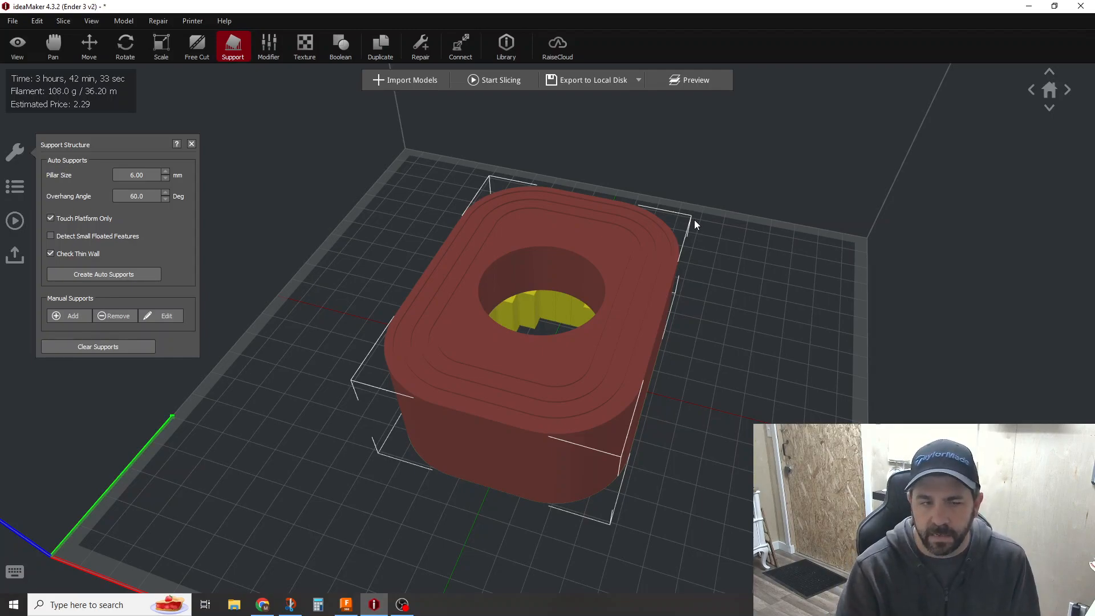
mouse_move(557, 515)
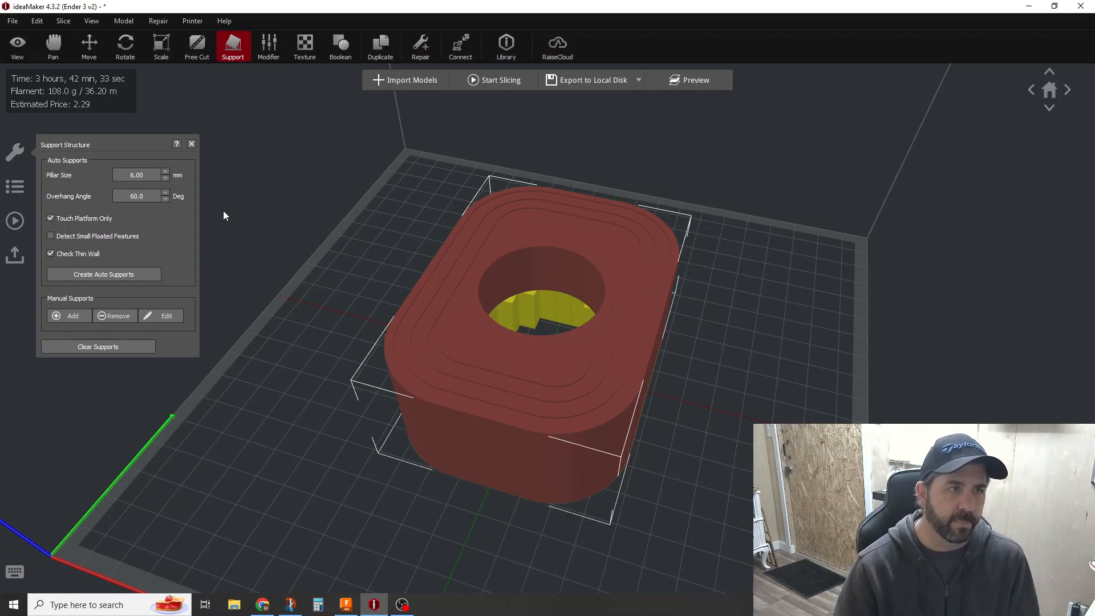
Flip the part 180 degrees around Y so the pocket faces up, and clear its supports.
left_click(125, 45)
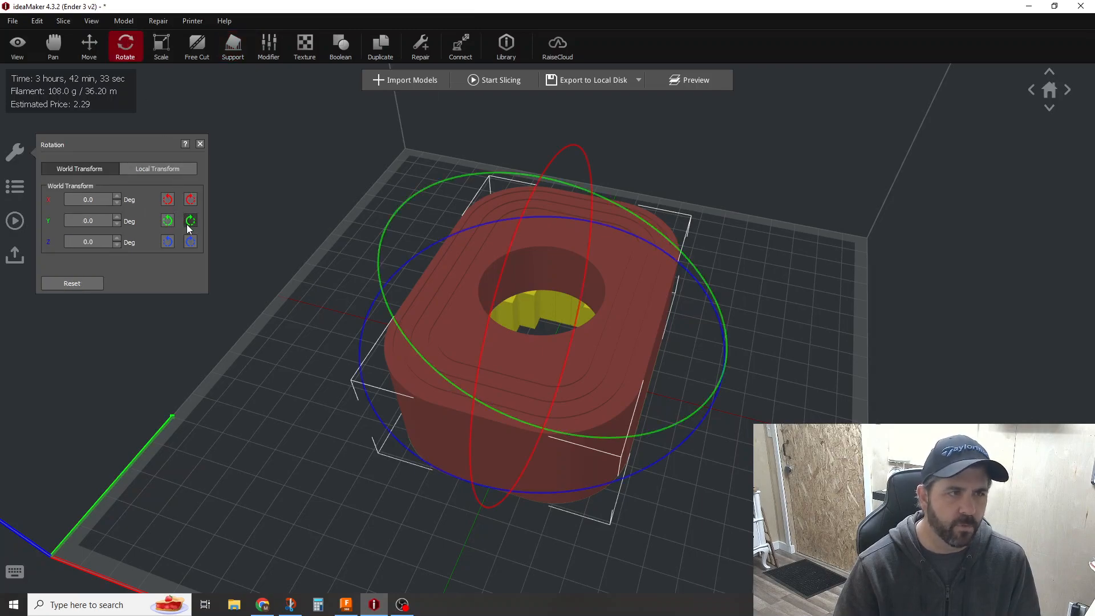
left_click(190, 220)
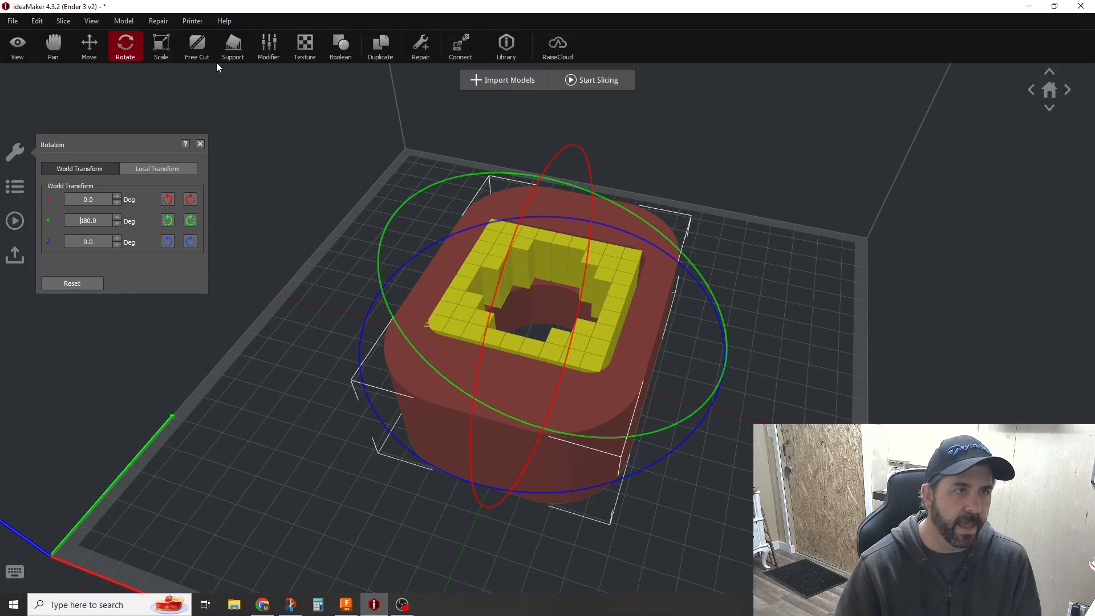
left_click(233, 47)
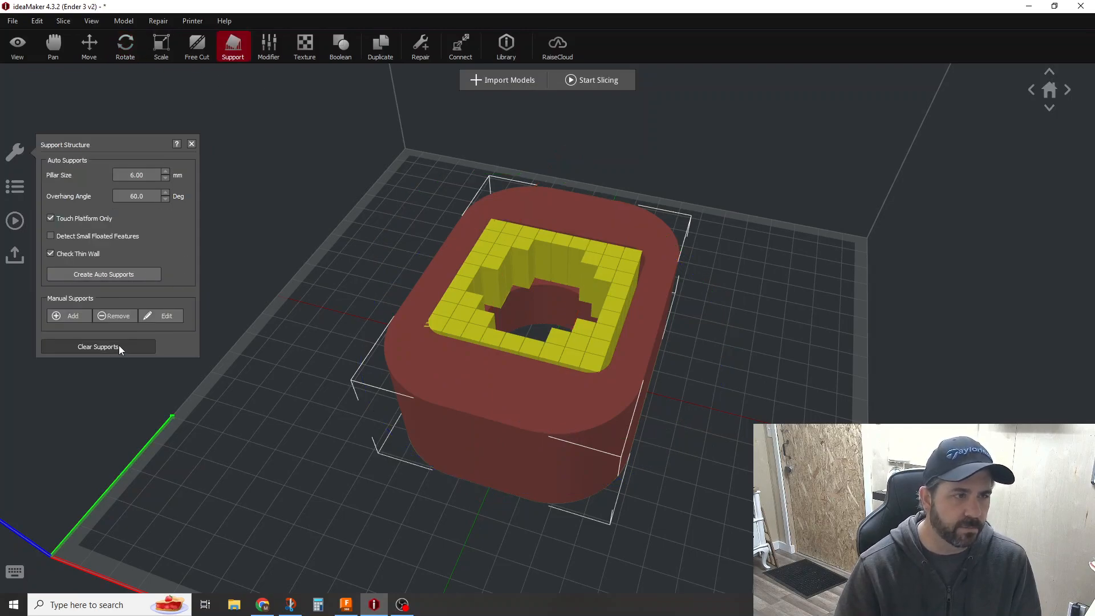
left_click(97, 346)
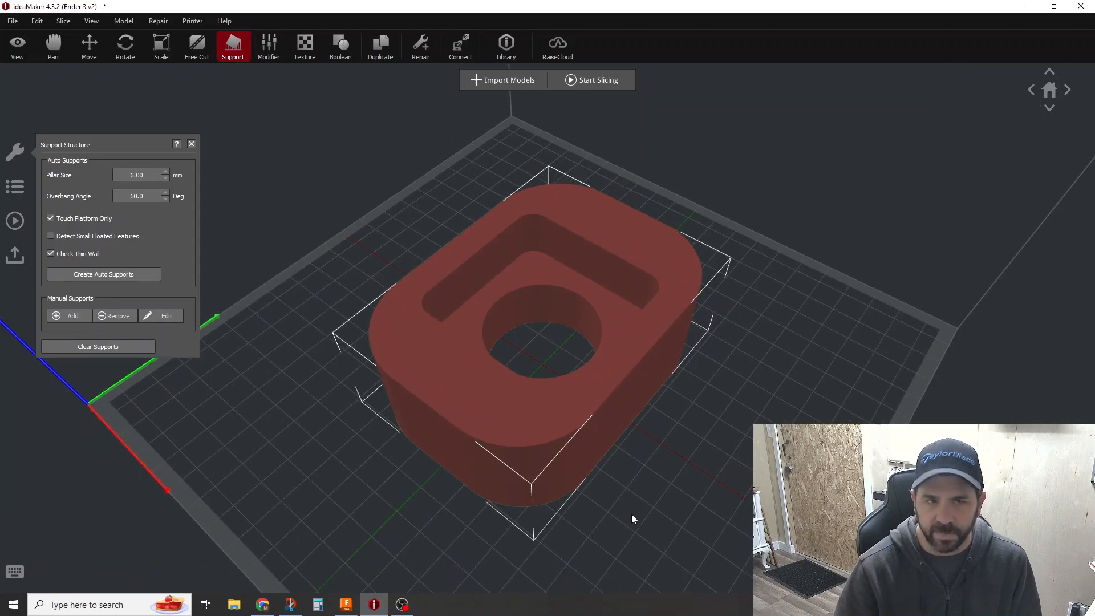
mouse_move(569, 270)
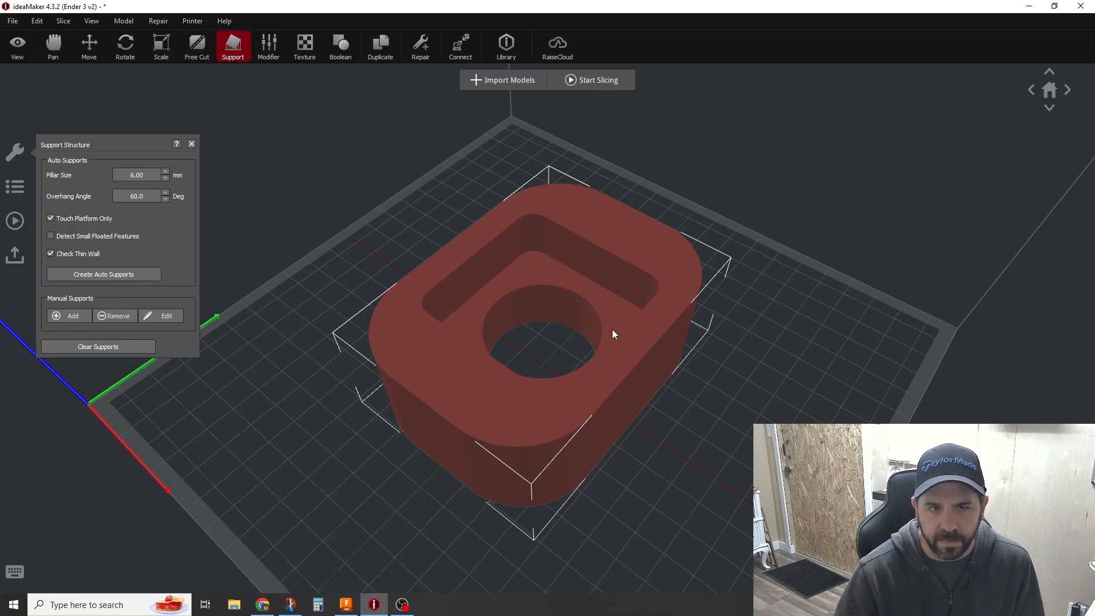
mouse_move(581, 89)
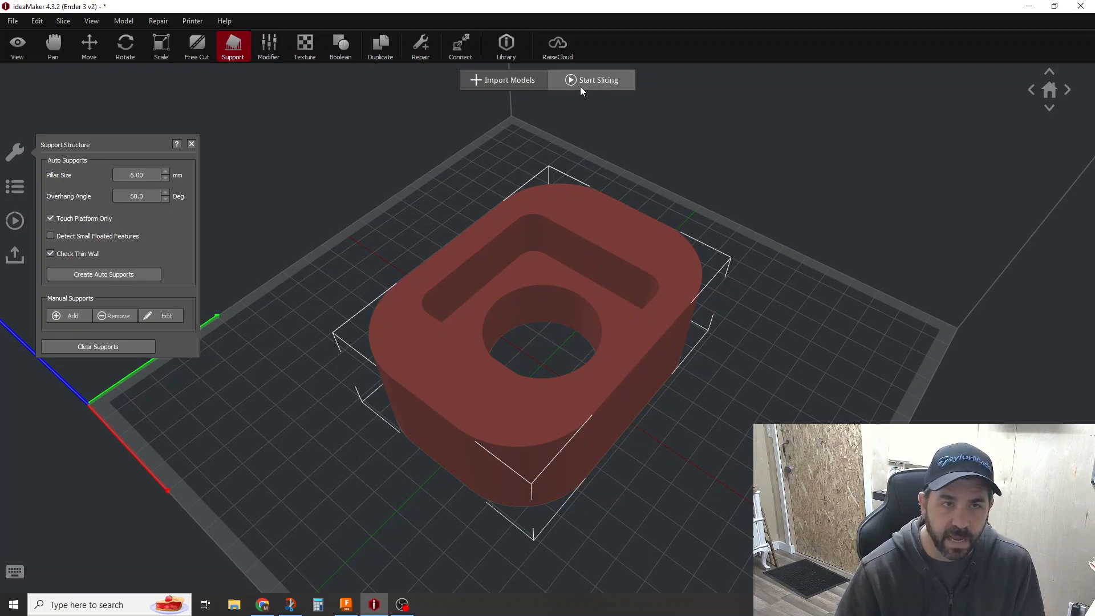
Slice with JgIPLA-copy, estimating 3 hours 6 minutes, 95.9 g and $2.04.
left_click(597, 79)
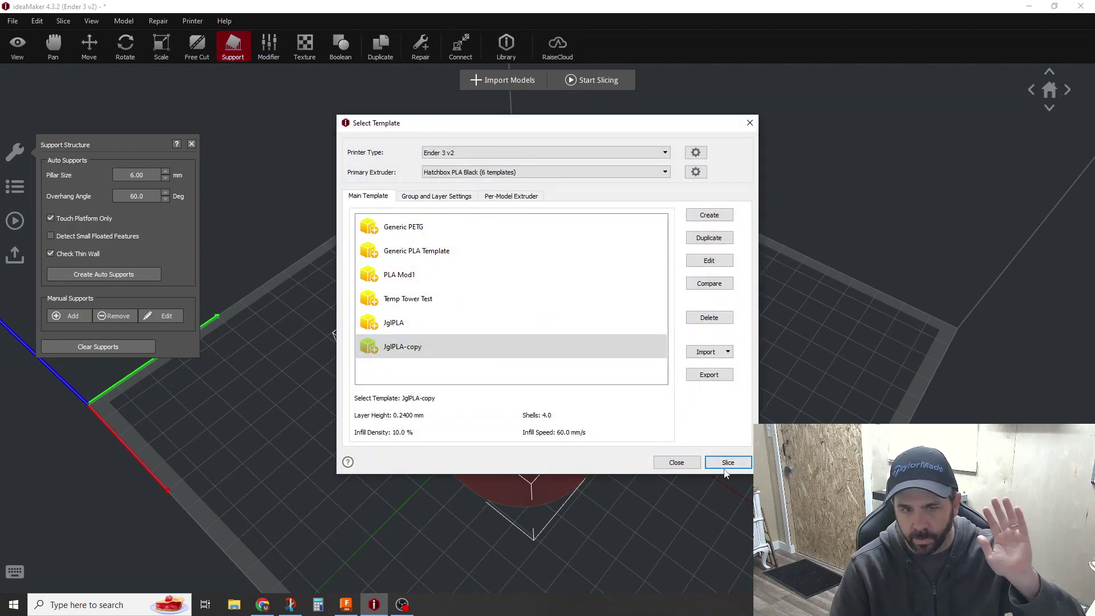
left_click(727, 462)
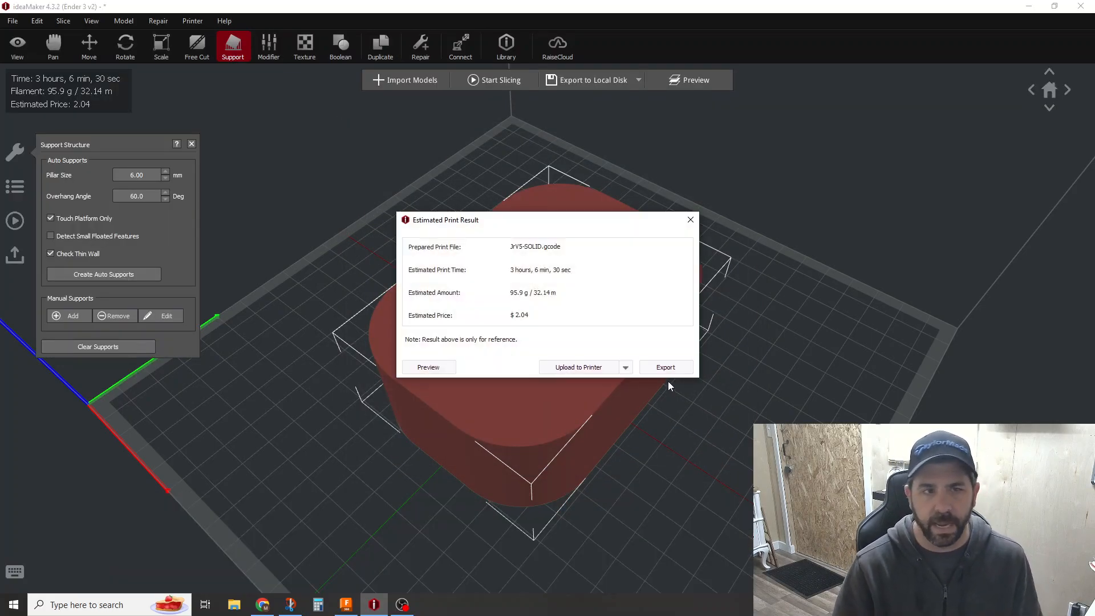
mouse_move(576, 264)
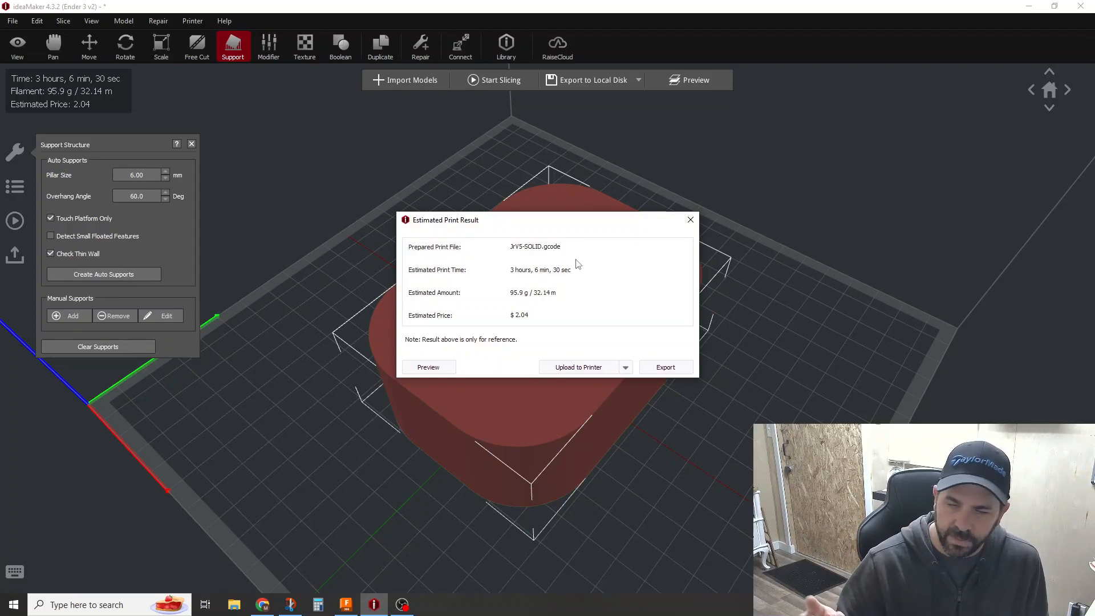
mouse_move(524, 321)
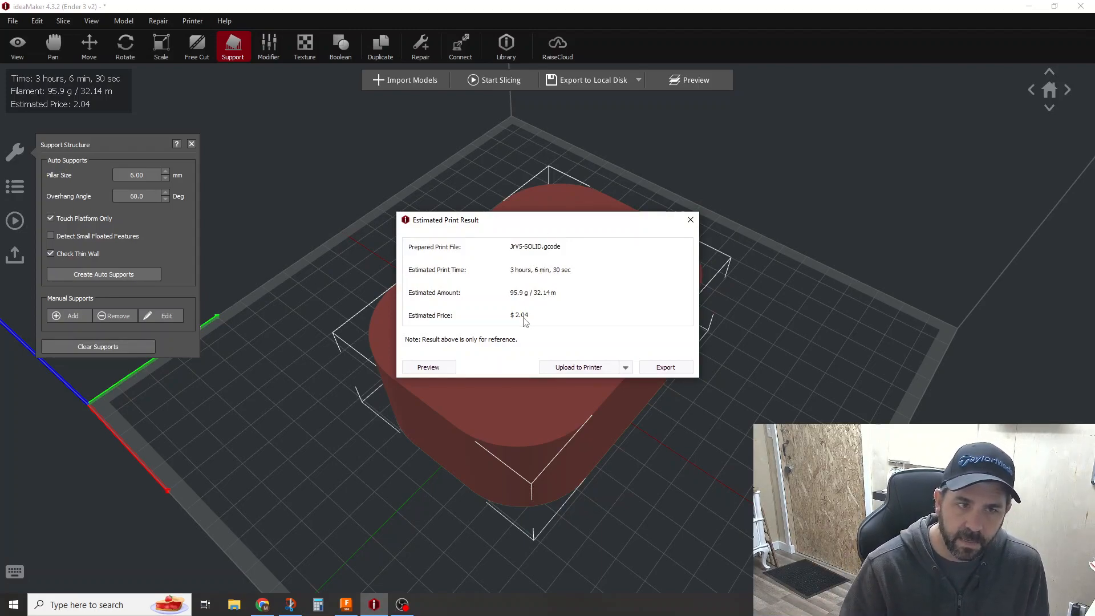
mouse_move(513, 246)
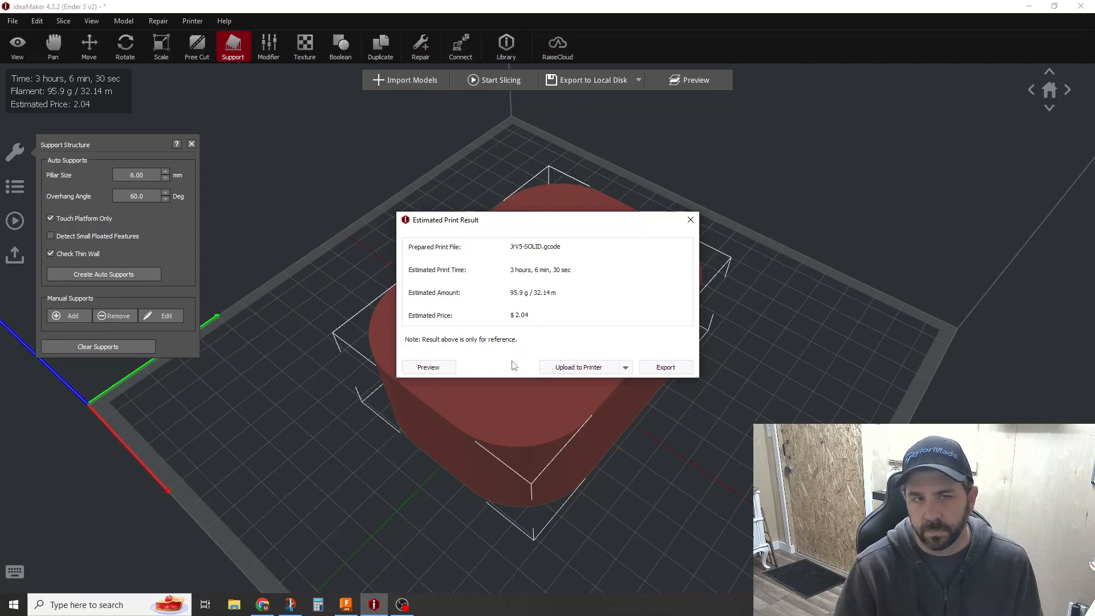
mouse_move(634, 327)
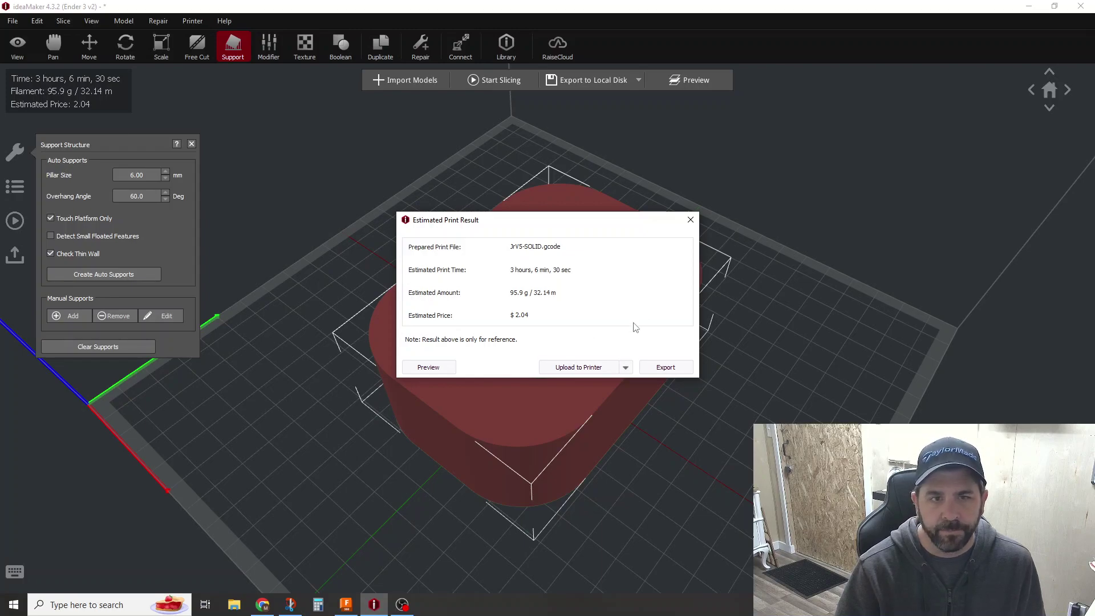
Dismiss the 3-hour 6-minute, 95.9 g print estimate dialog.
left_click(689, 219)
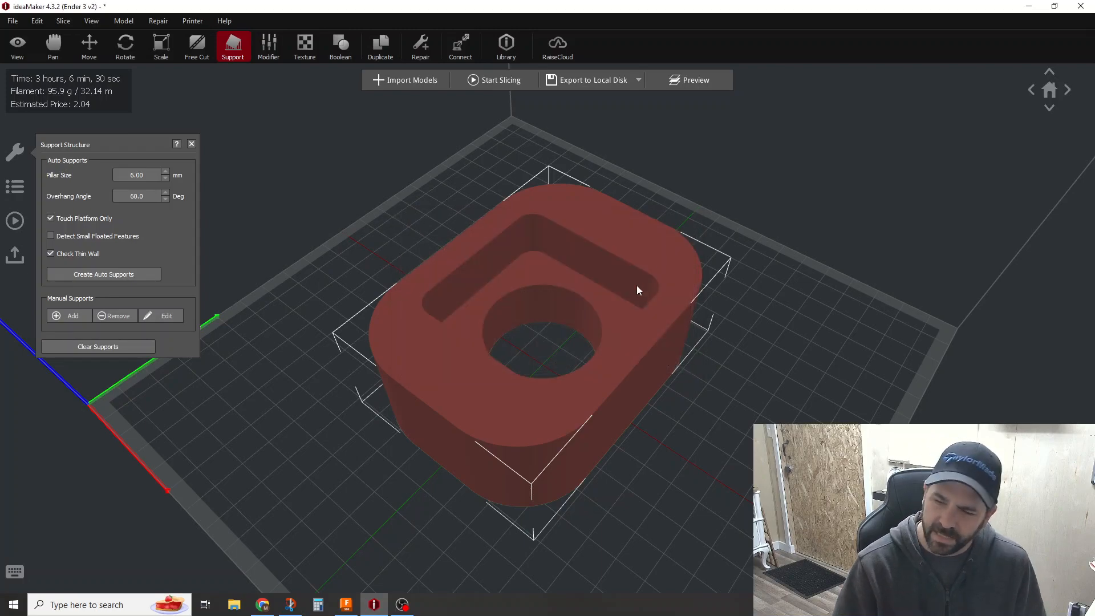
mouse_move(635, 296)
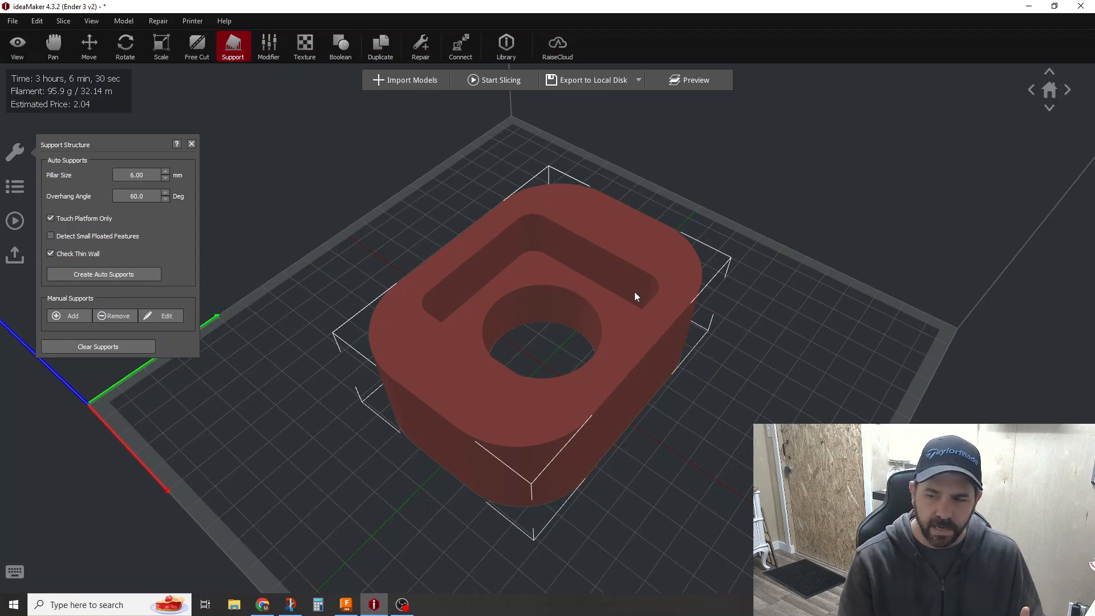
mouse_move(622, 292)
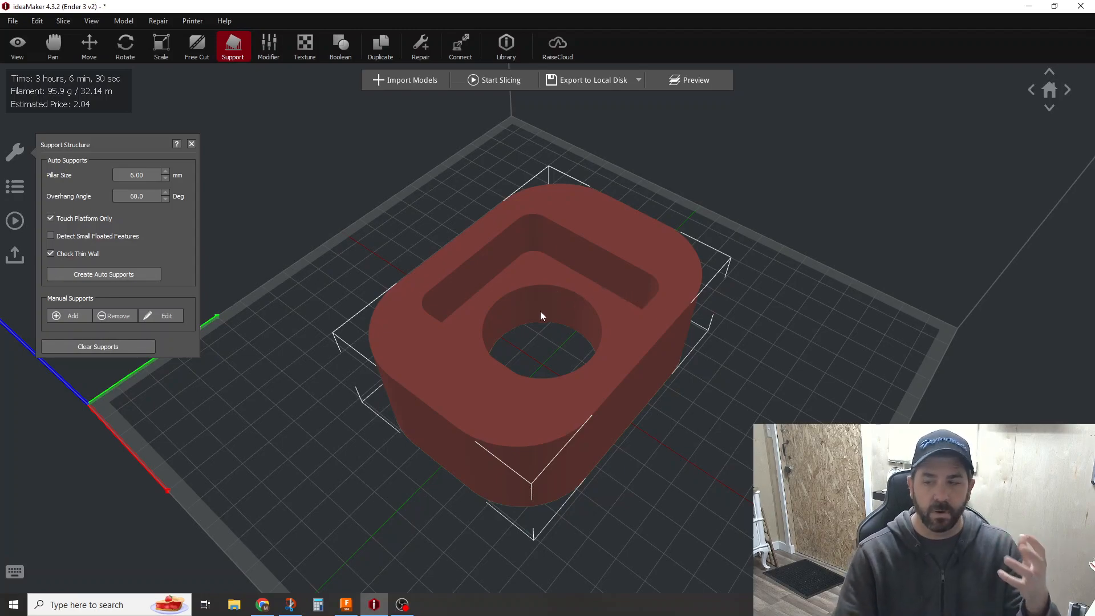
mouse_move(534, 314)
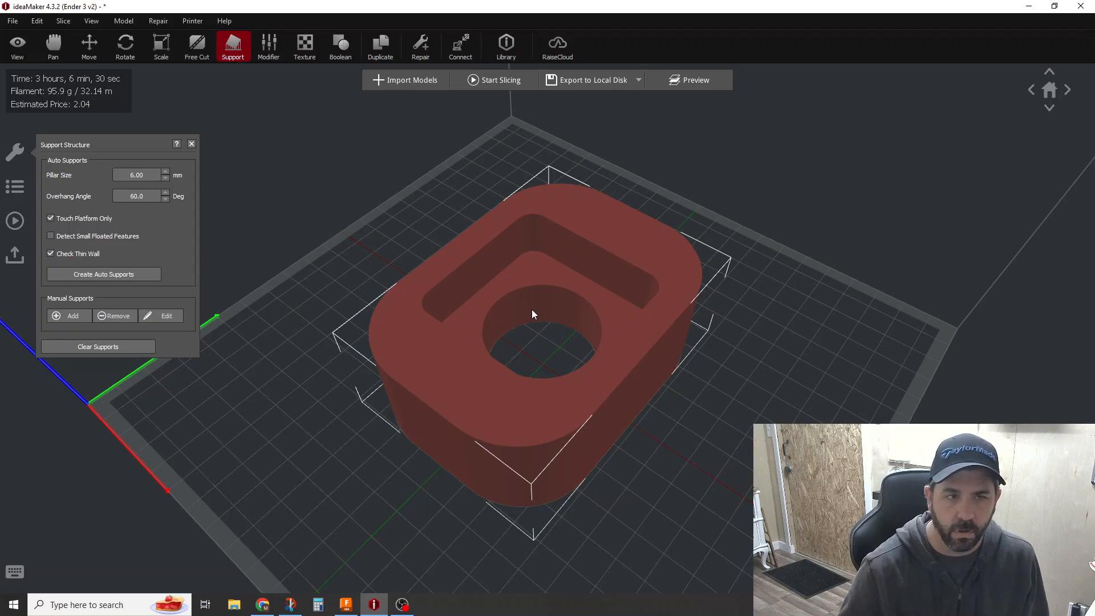
mouse_move(510, 410)
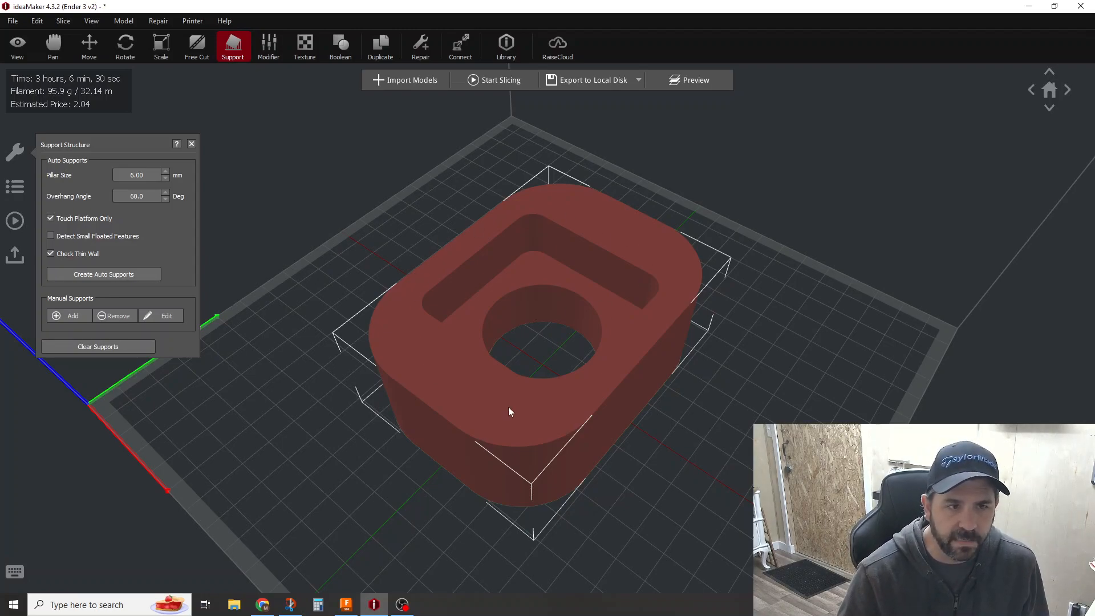
mouse_move(569, 215)
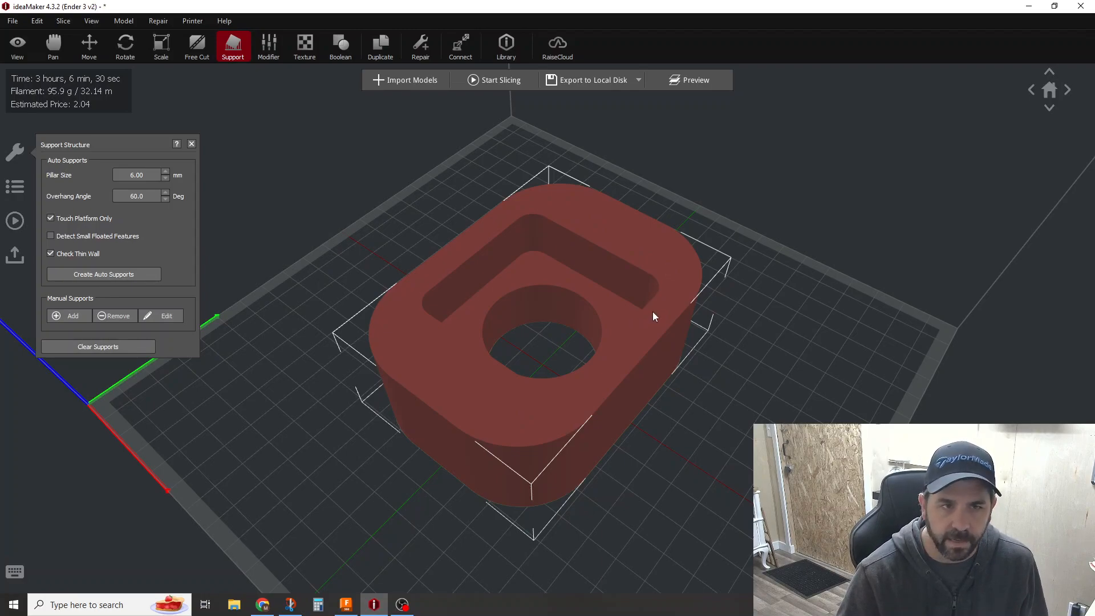
mouse_move(565, 295)
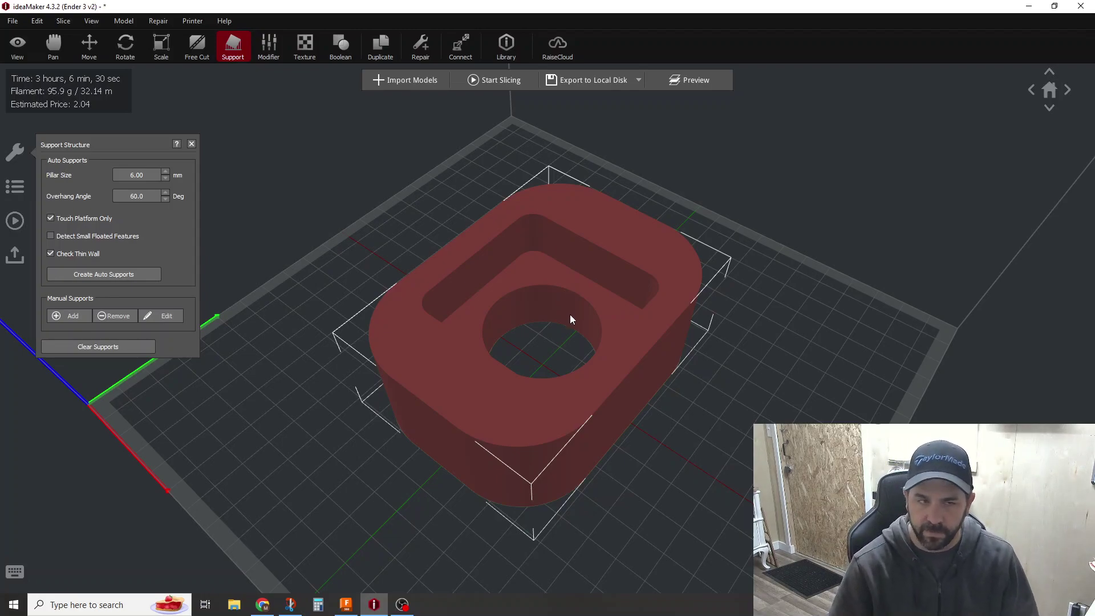
mouse_move(627, 320)
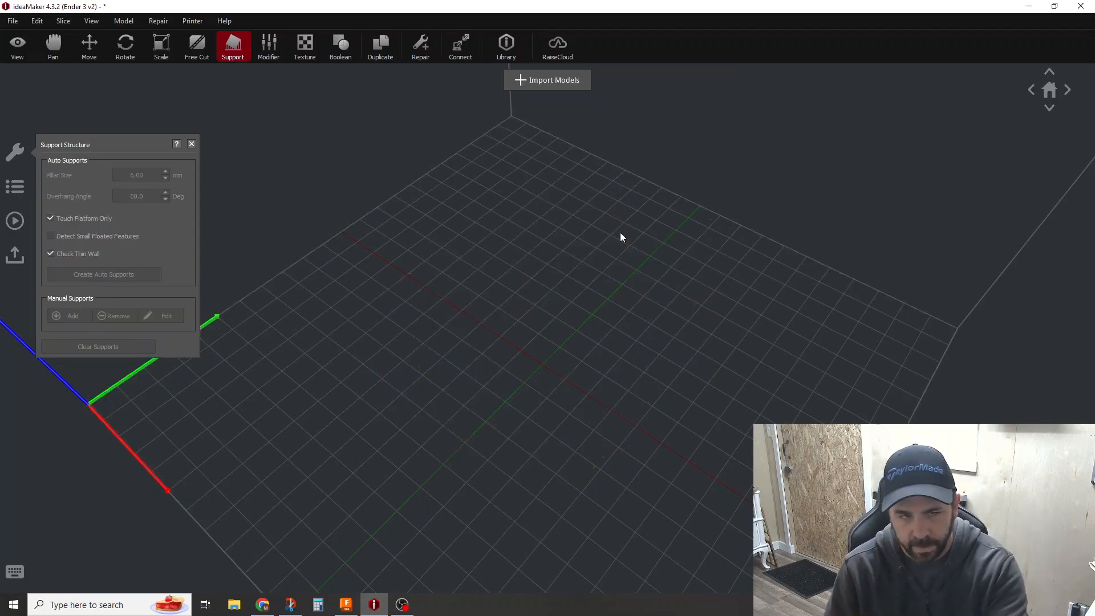
Import the model file, then start slicing and pick the 0%-infill JgIPLA template.
left_click(546, 80)
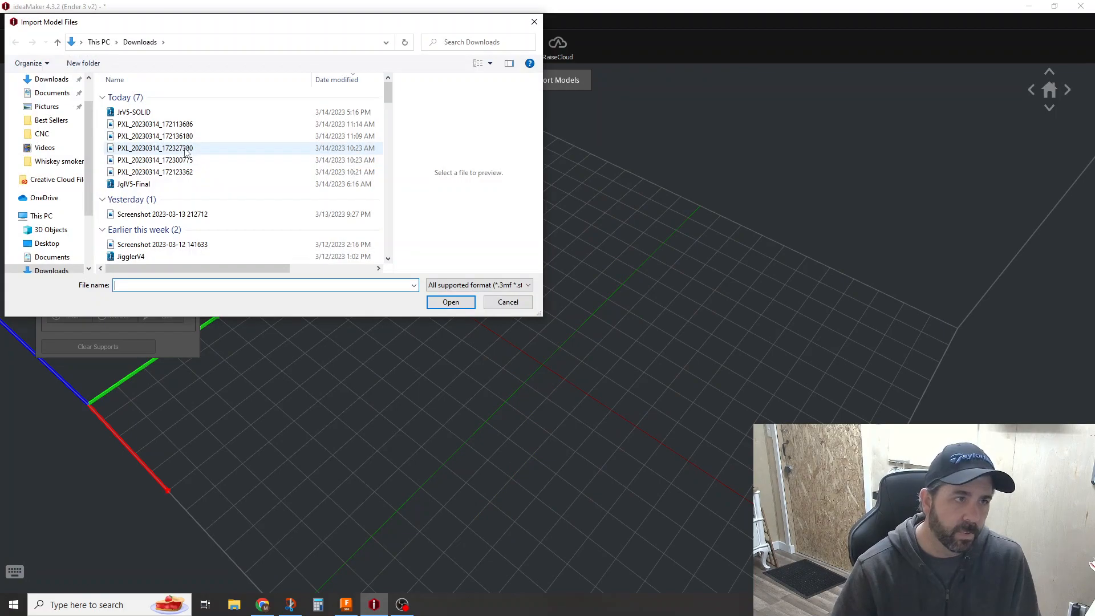
left_click(450, 302)
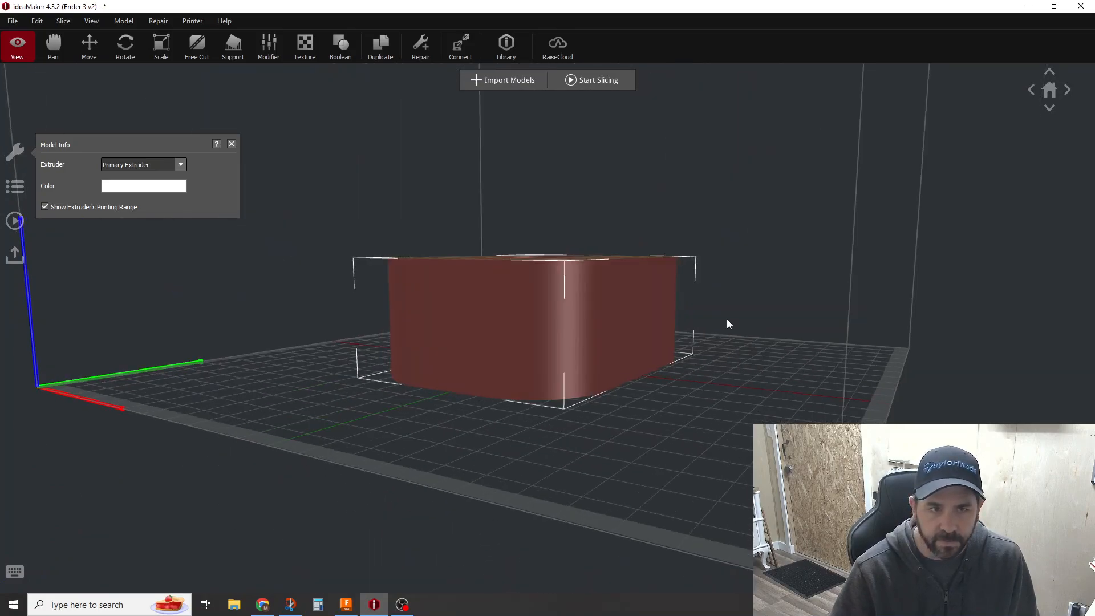
left_click(124, 47)
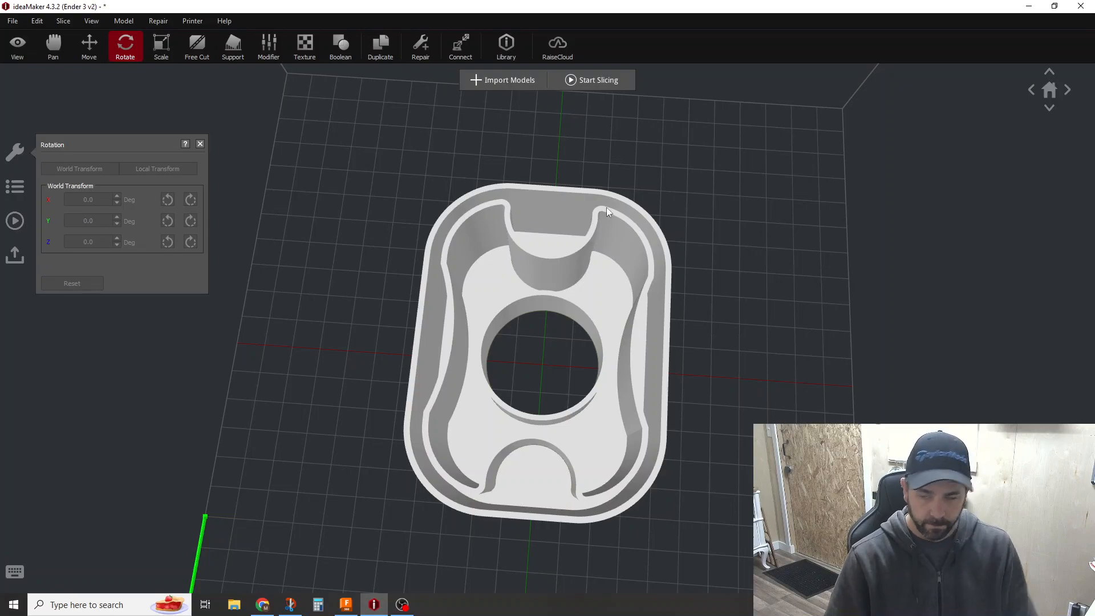
mouse_move(668, 268)
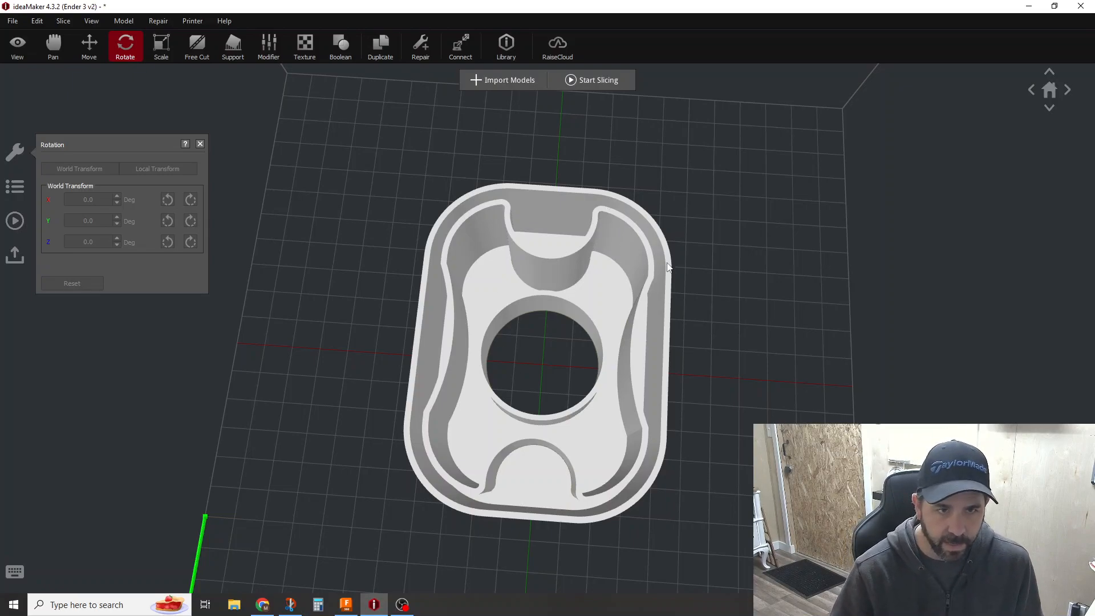
mouse_move(484, 475)
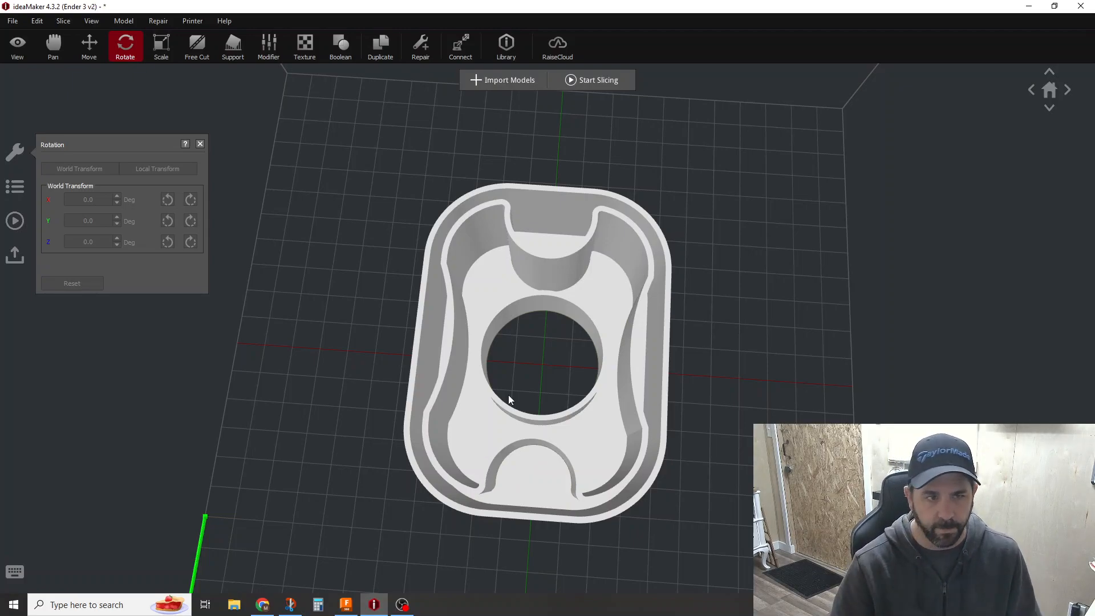
mouse_move(523, 349)
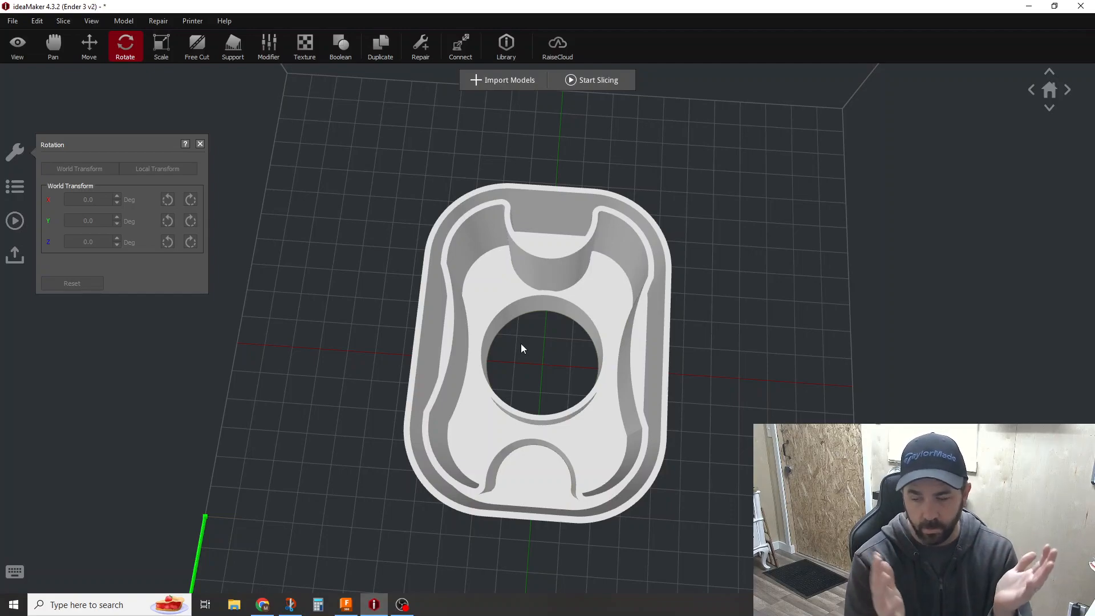
mouse_move(597, 369)
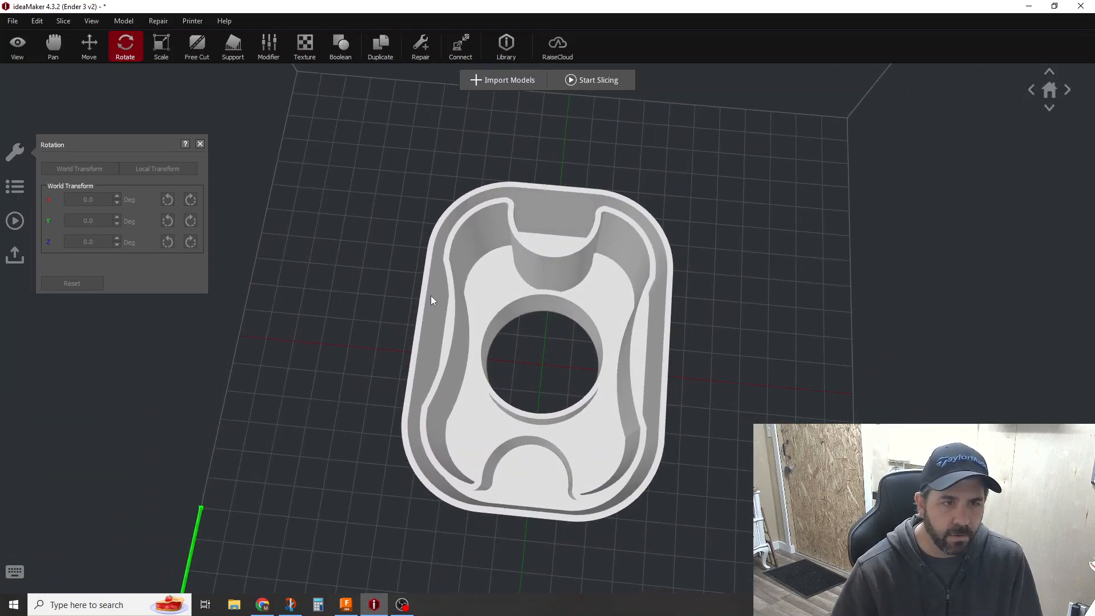
mouse_move(548, 497)
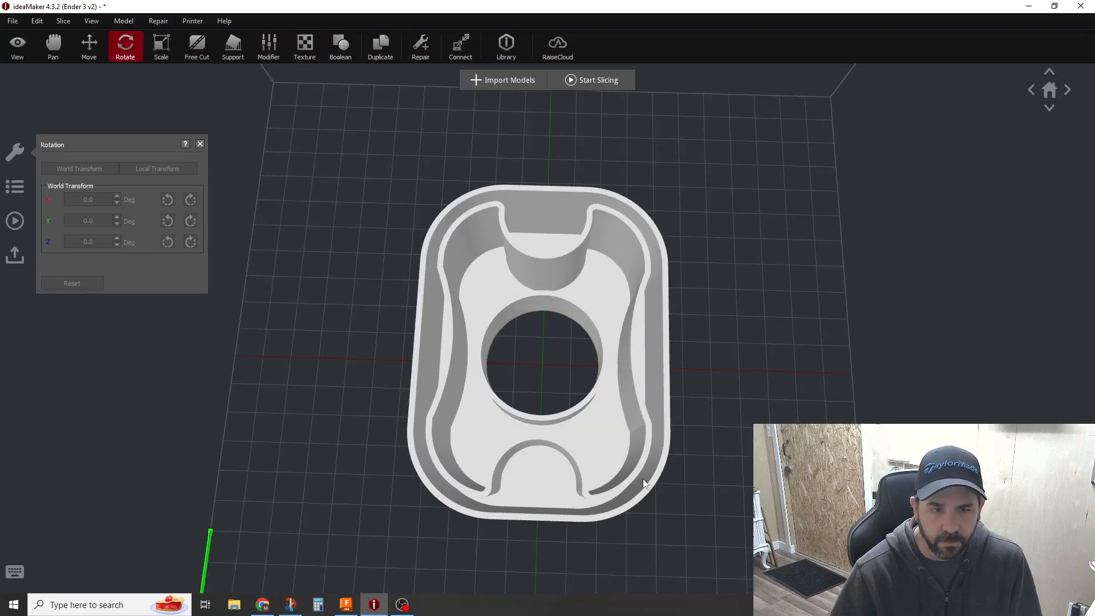
mouse_move(511, 368)
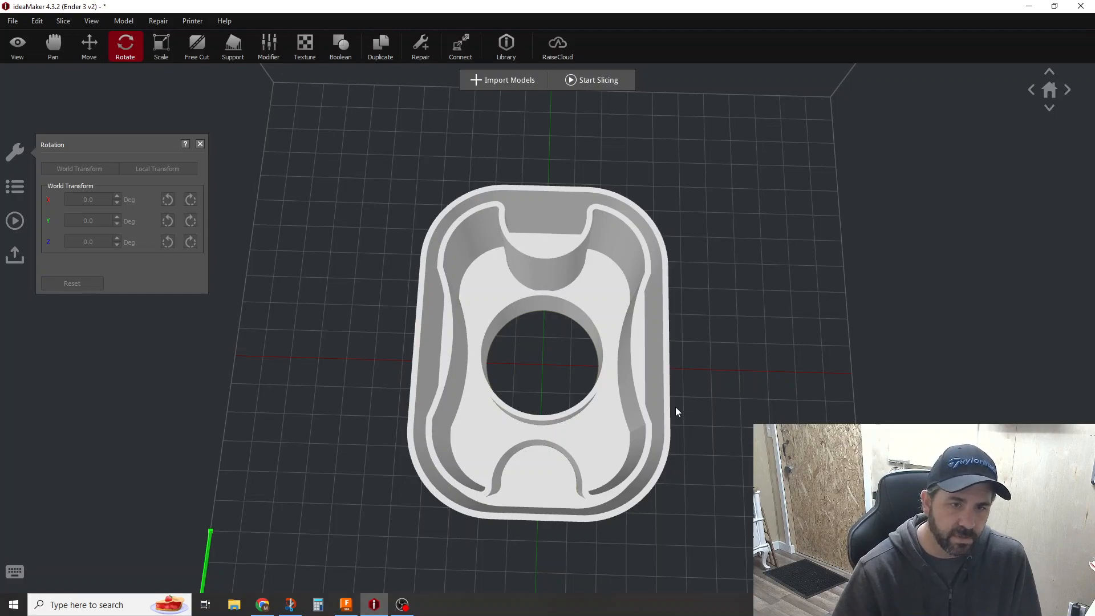
left_click(597, 80)
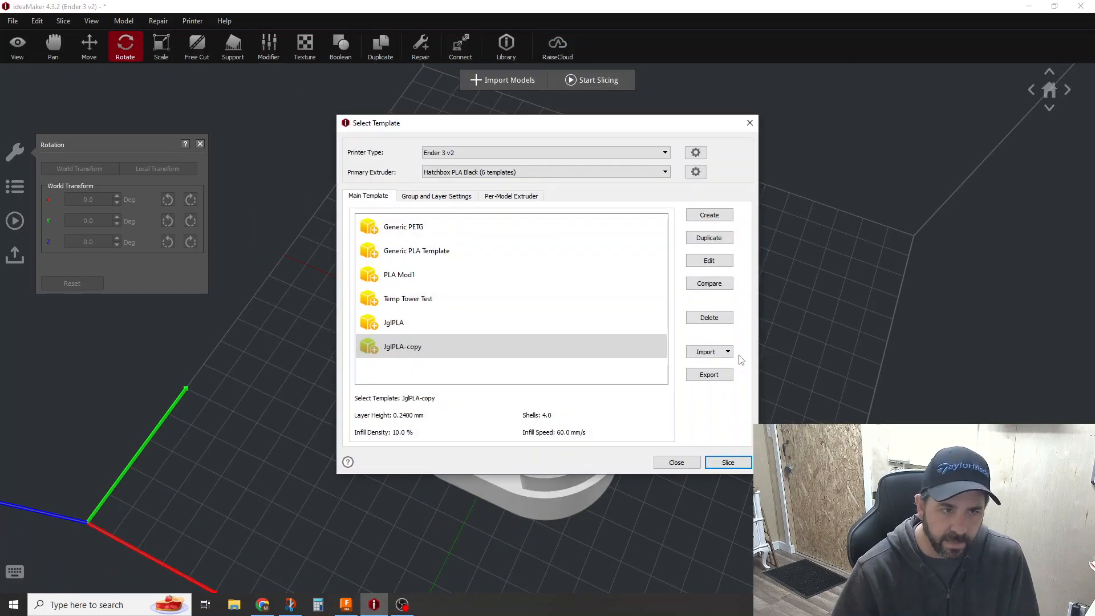
left_click(393, 322)
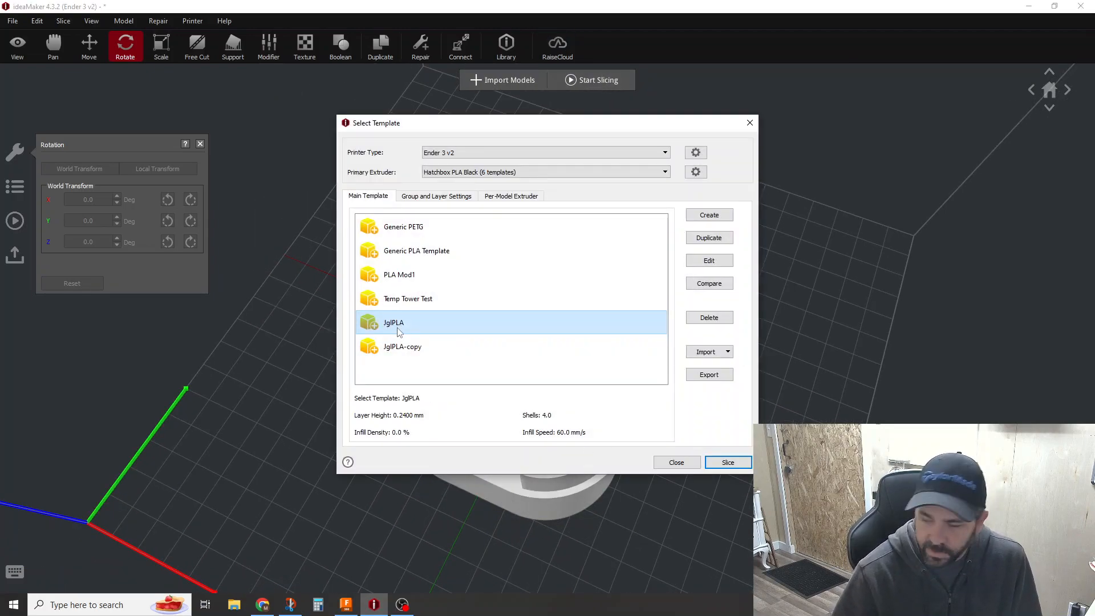
mouse_move(708, 282)
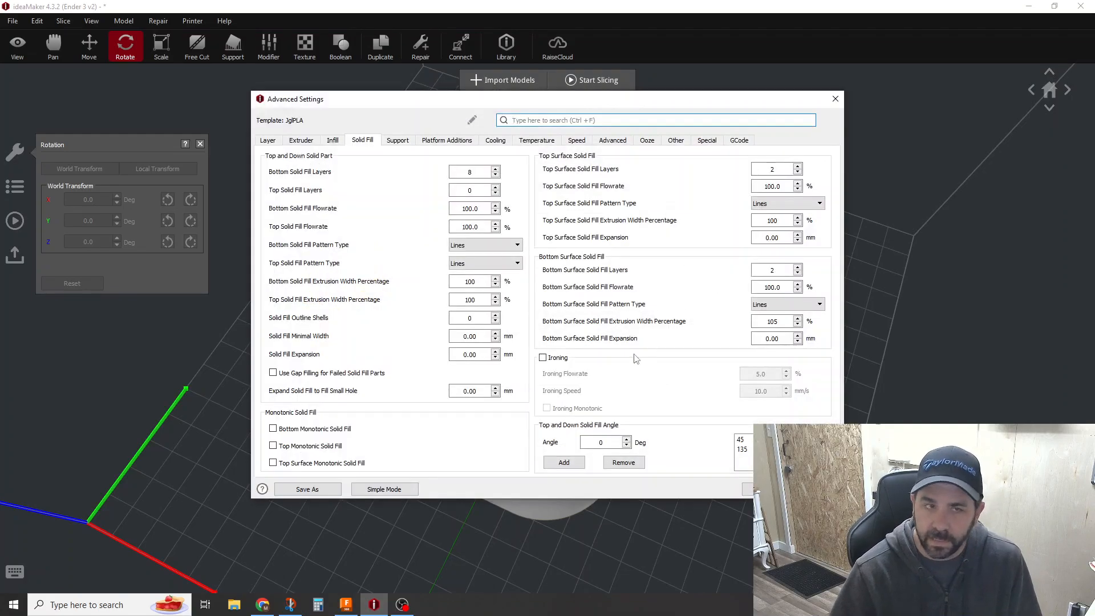
Check JgIPLA's 4 shells, 0% infill and solid-fill layer counts, then open Generate Support options.
left_click(268, 141)
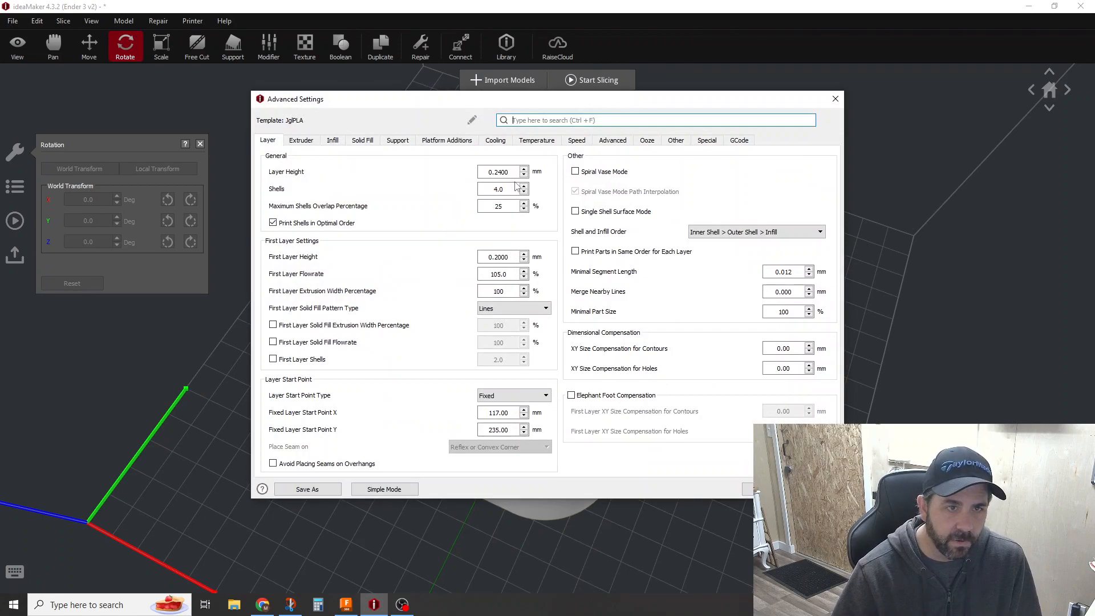
triple_click(498, 189)
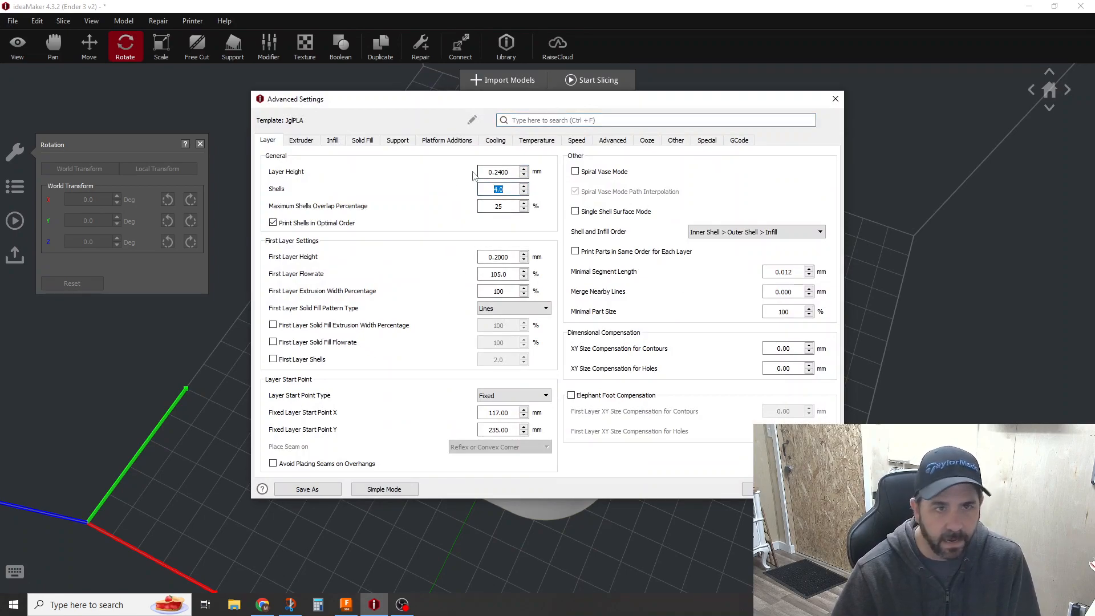
left_click(333, 140)
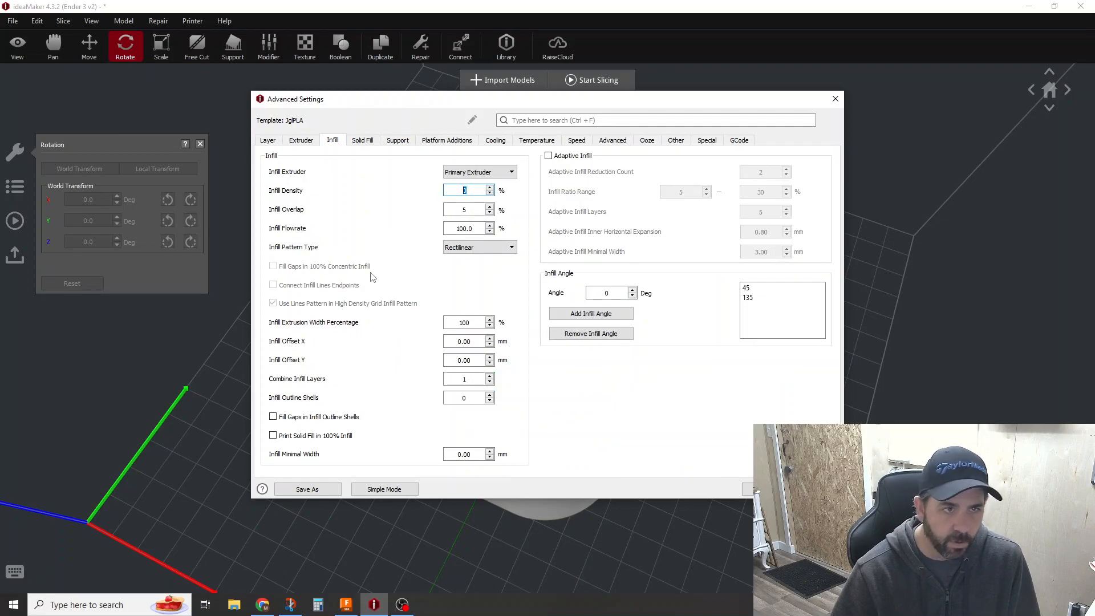
left_click(361, 139)
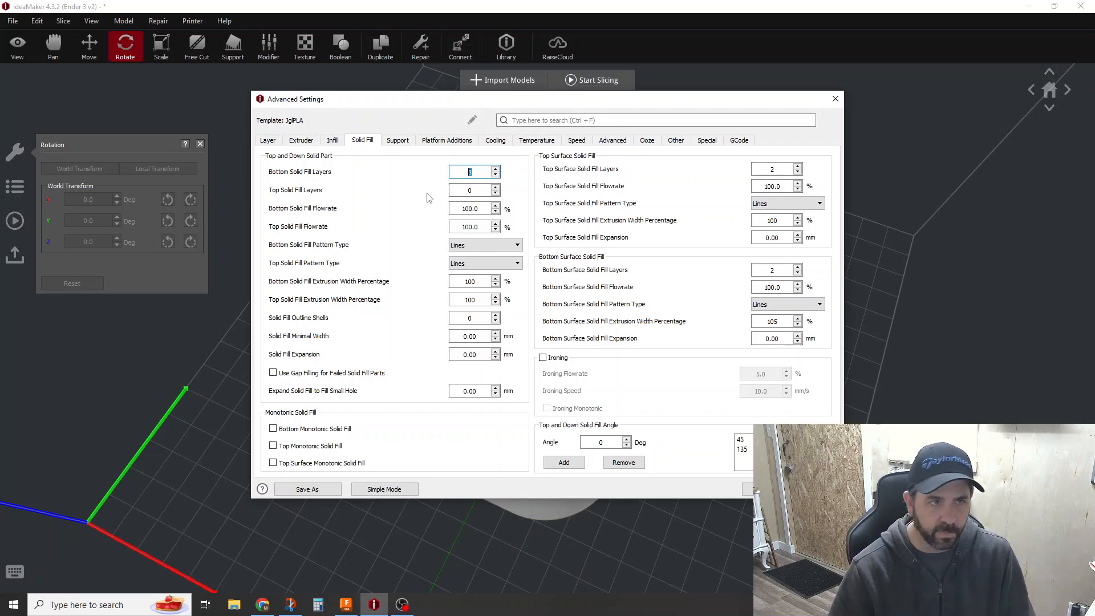
left_click(474, 189)
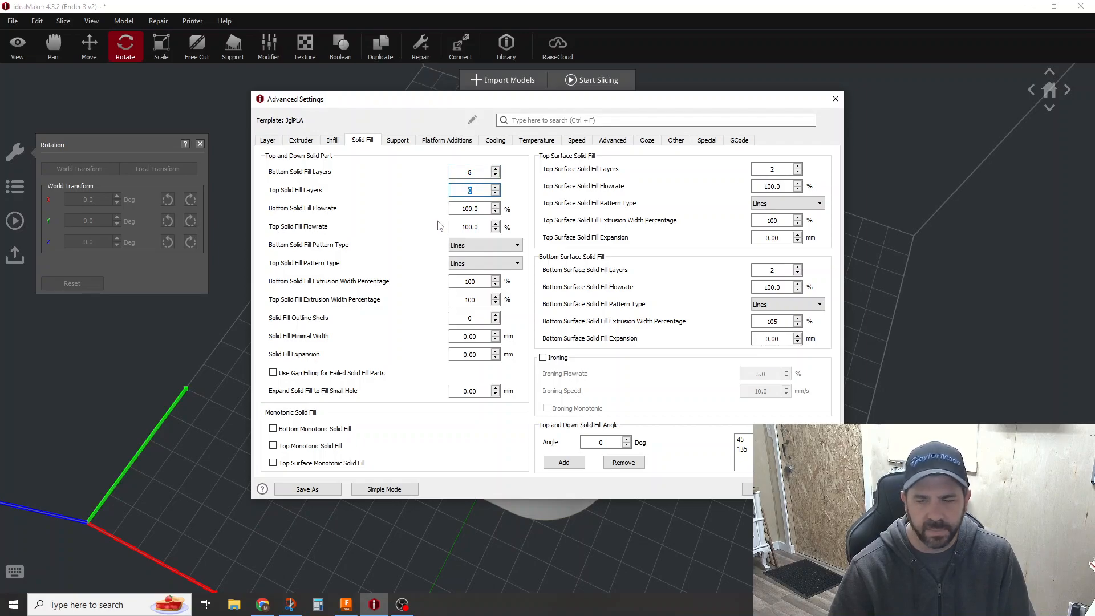
mouse_move(486, 190)
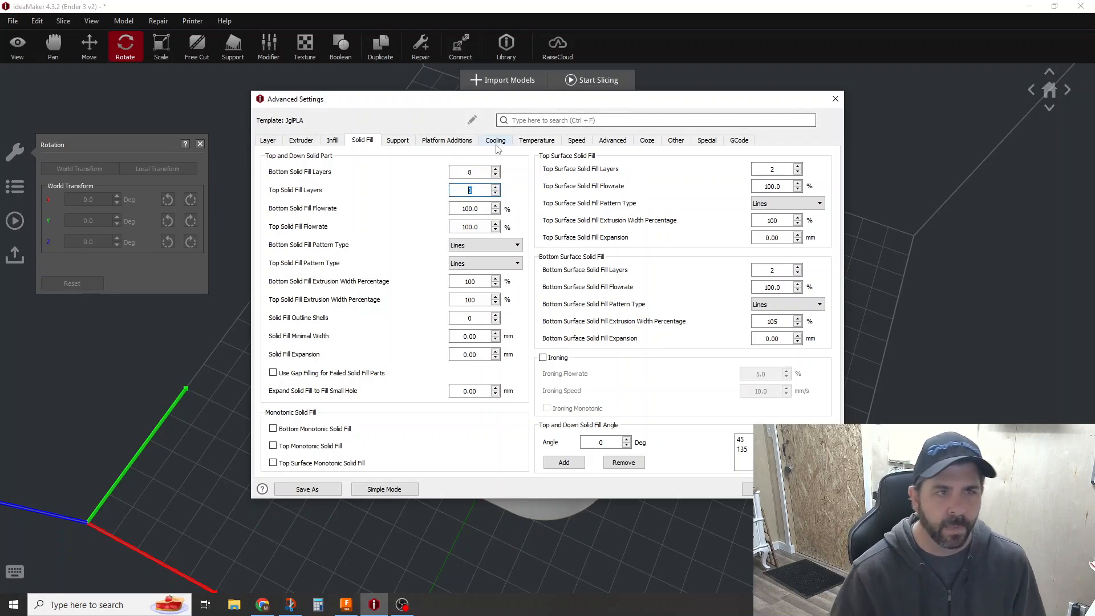
left_click(397, 139)
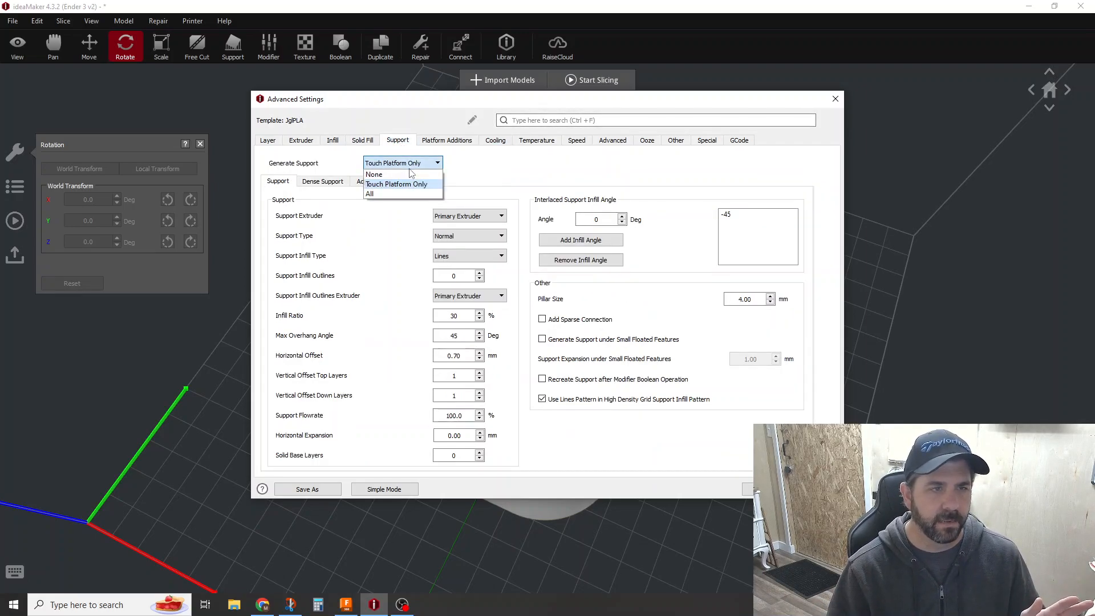
left_click(373, 174)
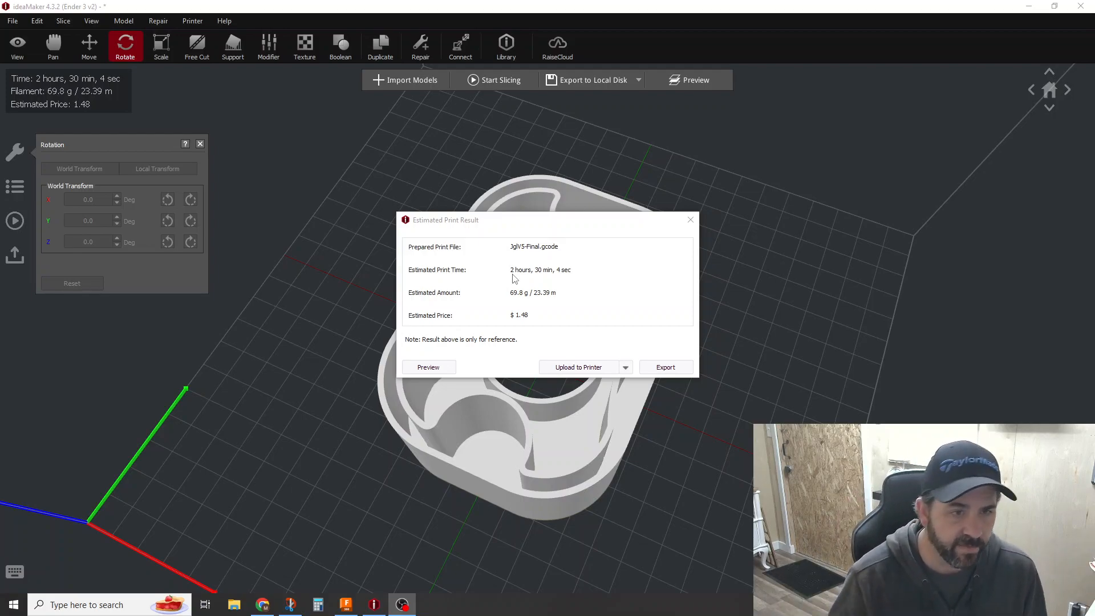
mouse_move(524, 326)
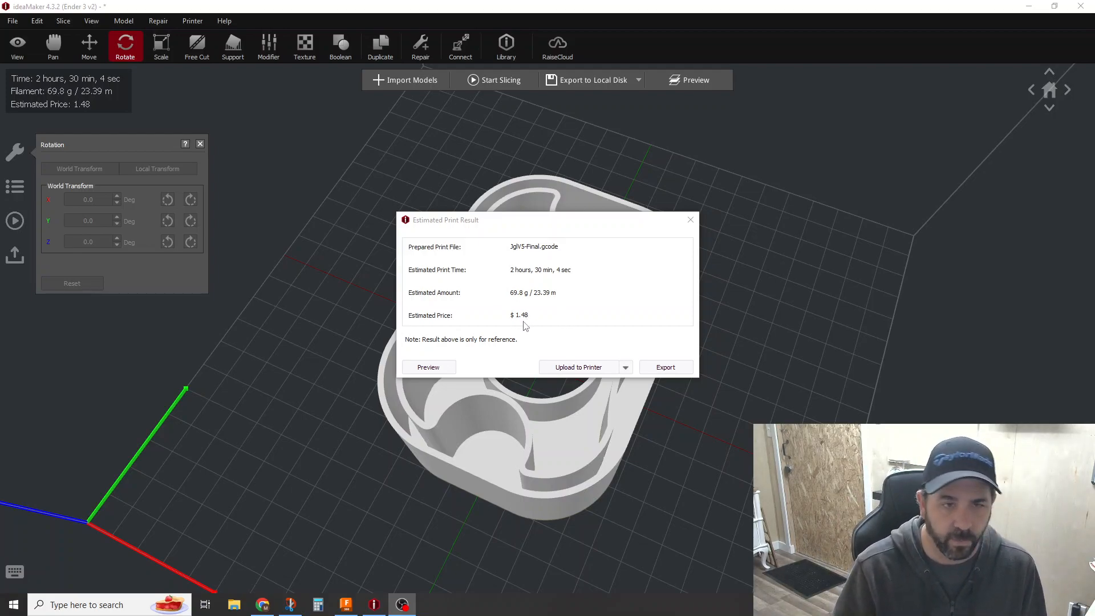
mouse_move(519, 373)
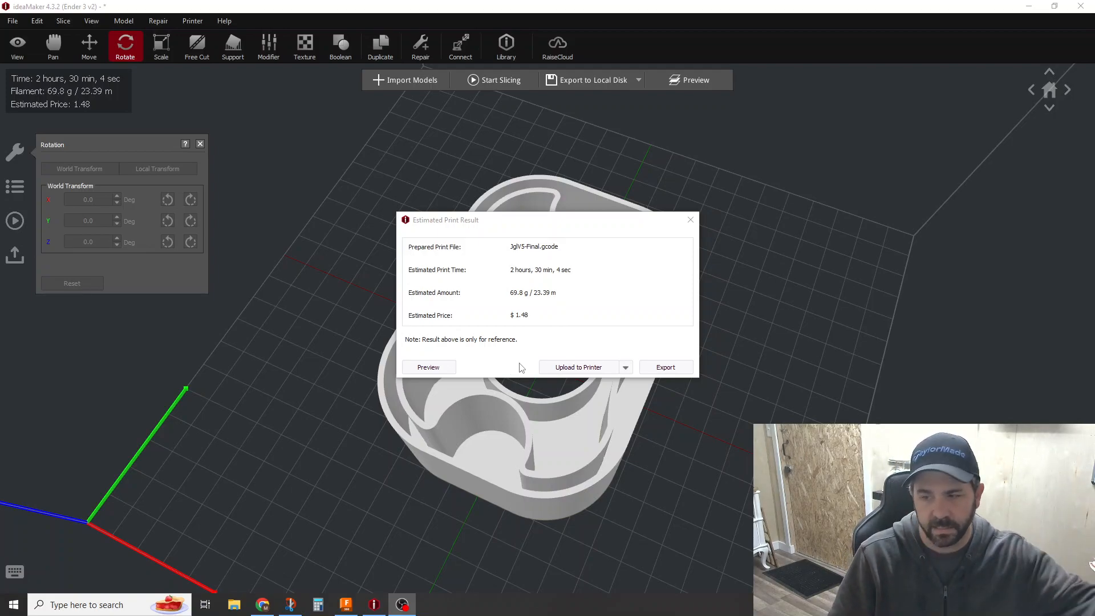
mouse_move(510, 373)
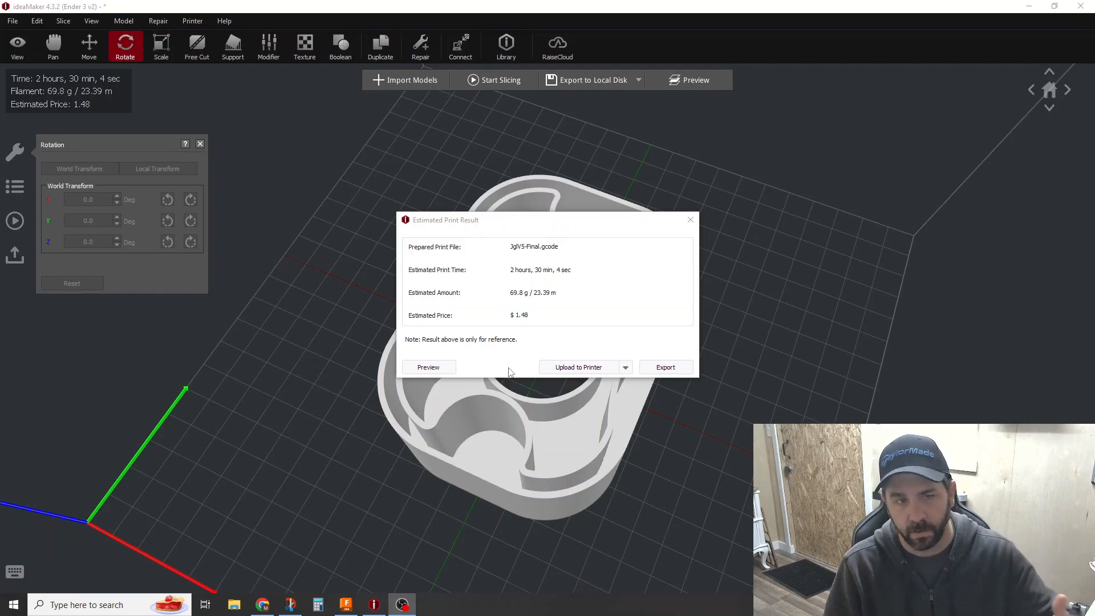
mouse_move(492, 327)
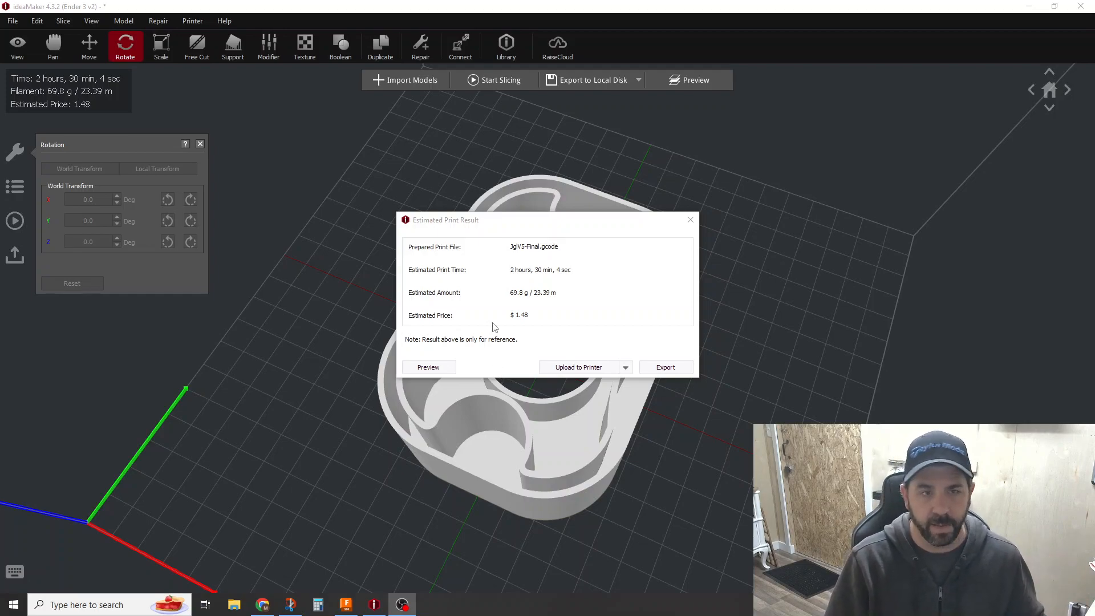
mouse_move(497, 327)
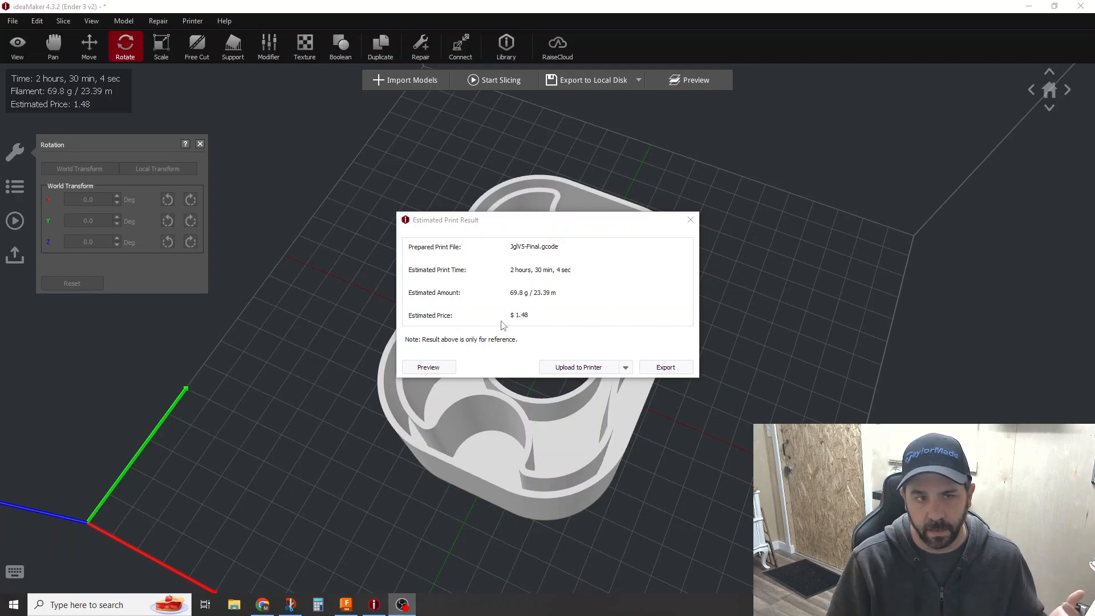
mouse_move(514, 338)
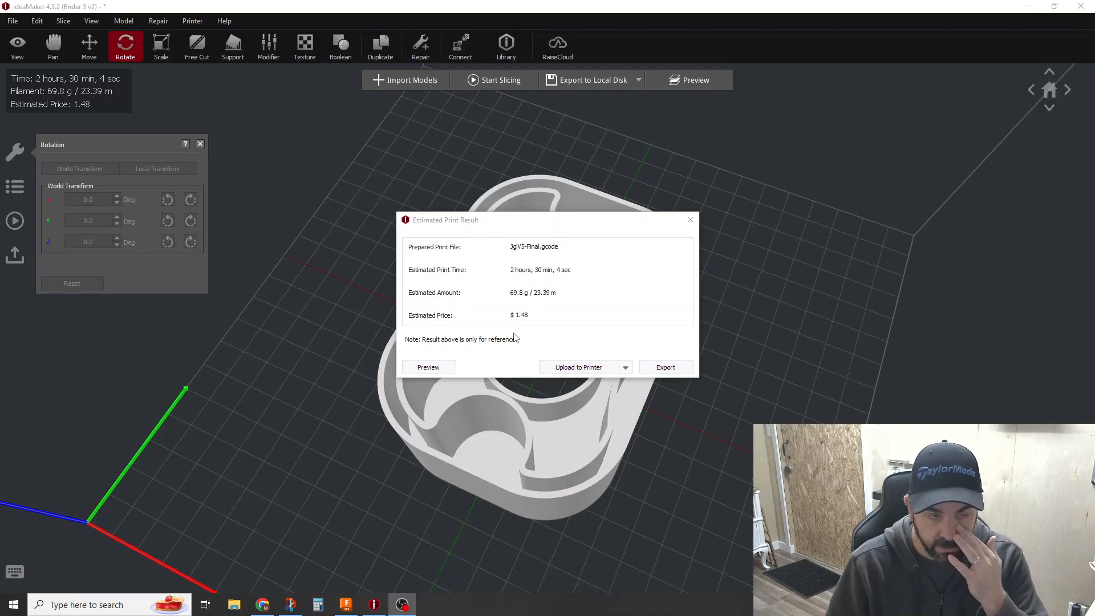
mouse_move(528, 303)
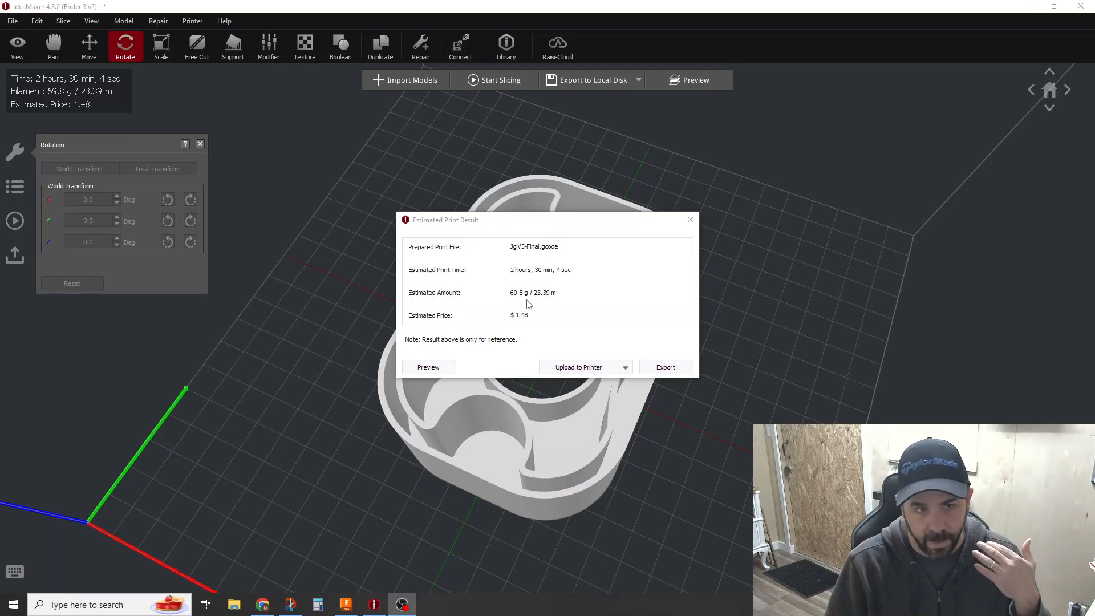
mouse_move(544, 308)
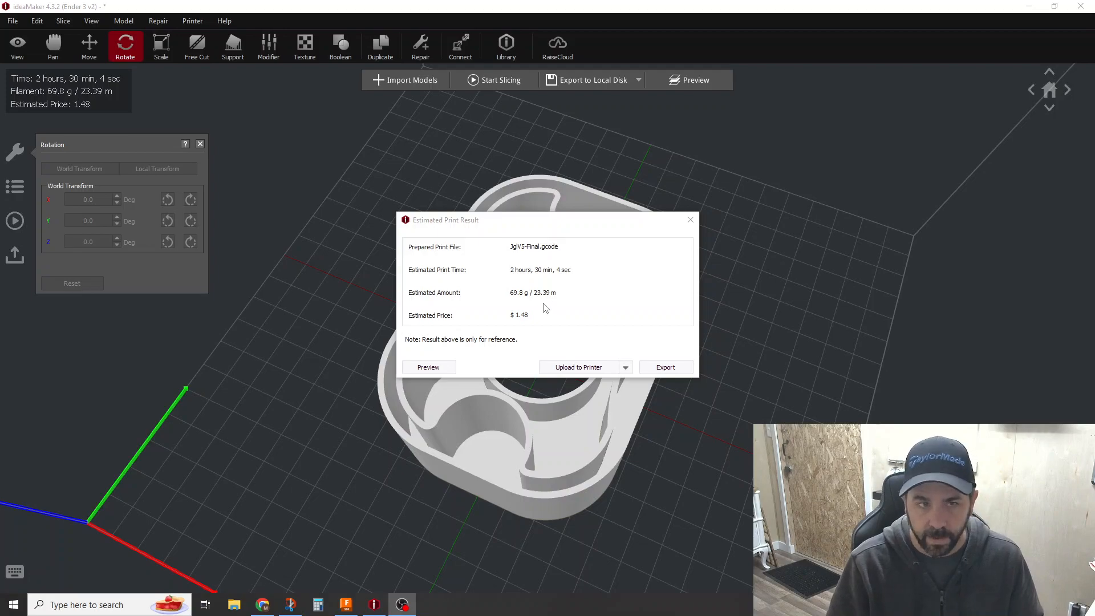
mouse_move(548, 304)
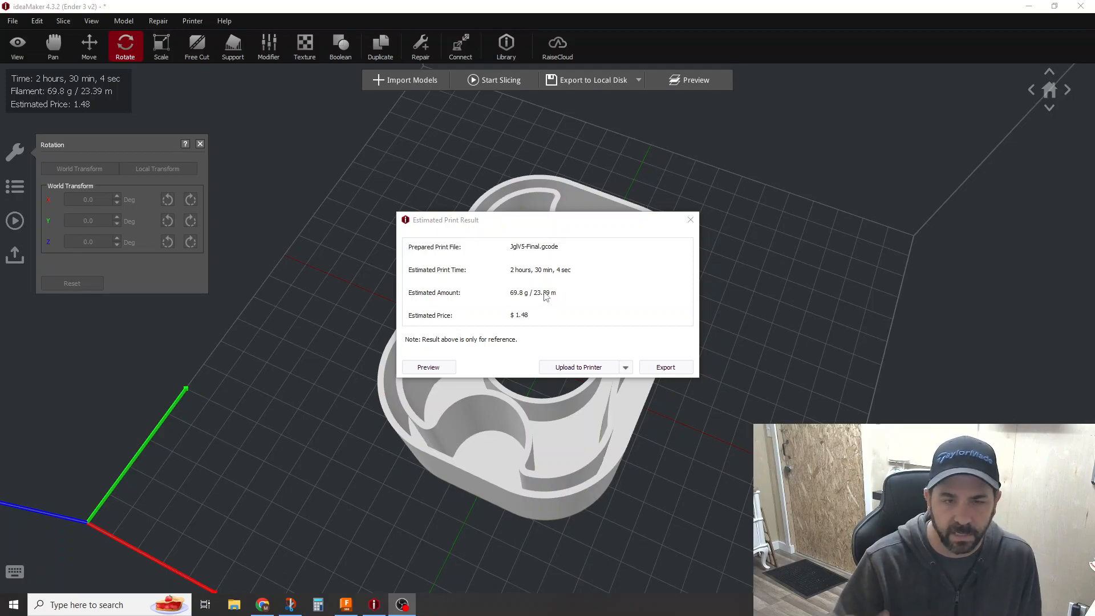
mouse_move(544, 293)
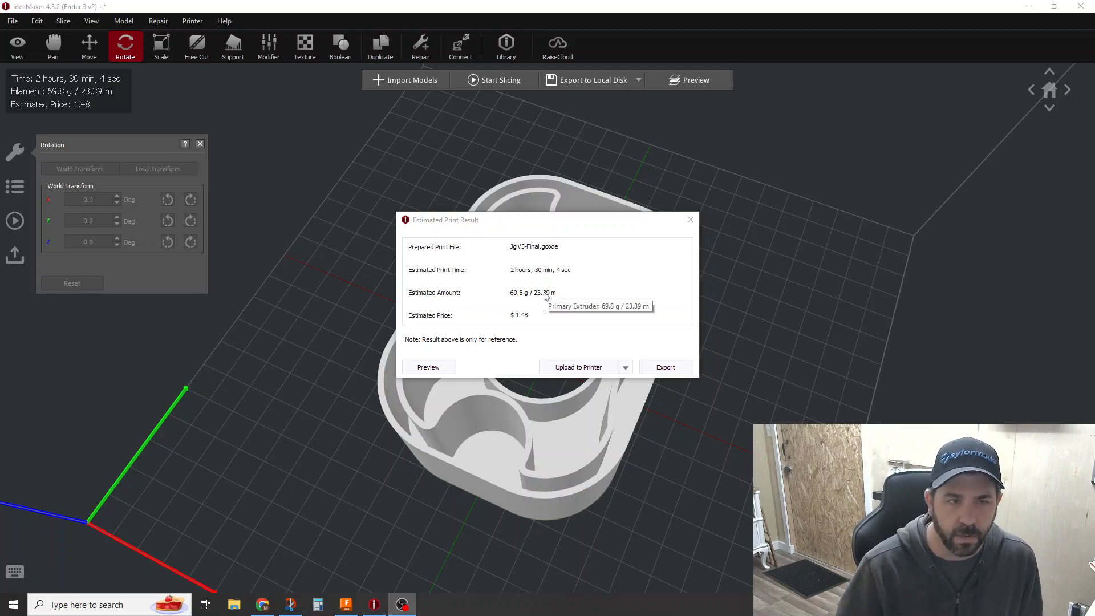
Open the layer-by-layer preview of the sliced JgIV5-Final part.
left_click(429, 367)
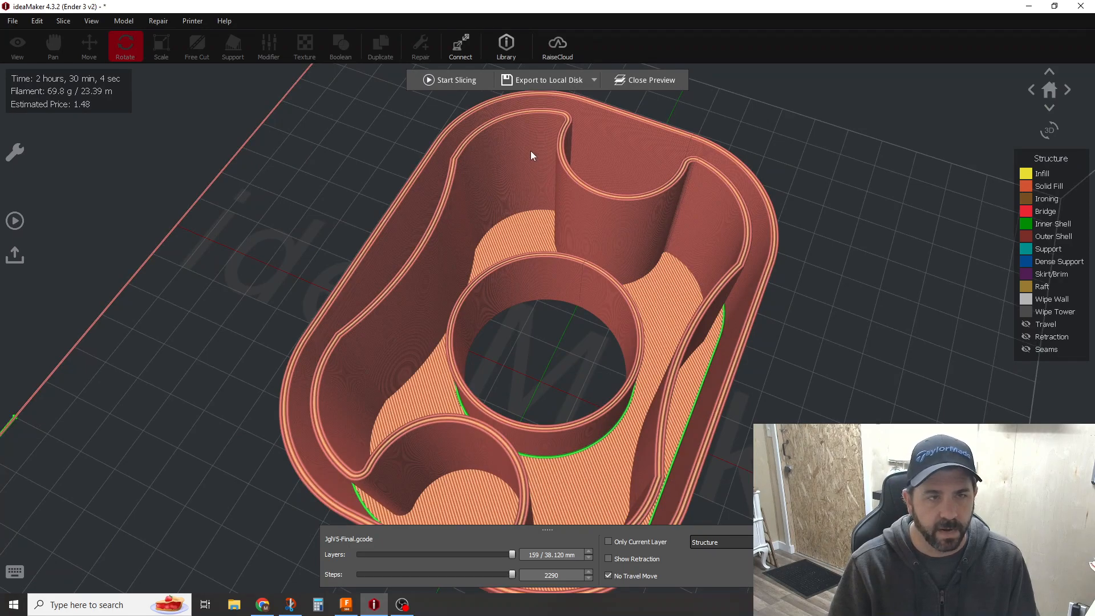
mouse_move(502, 452)
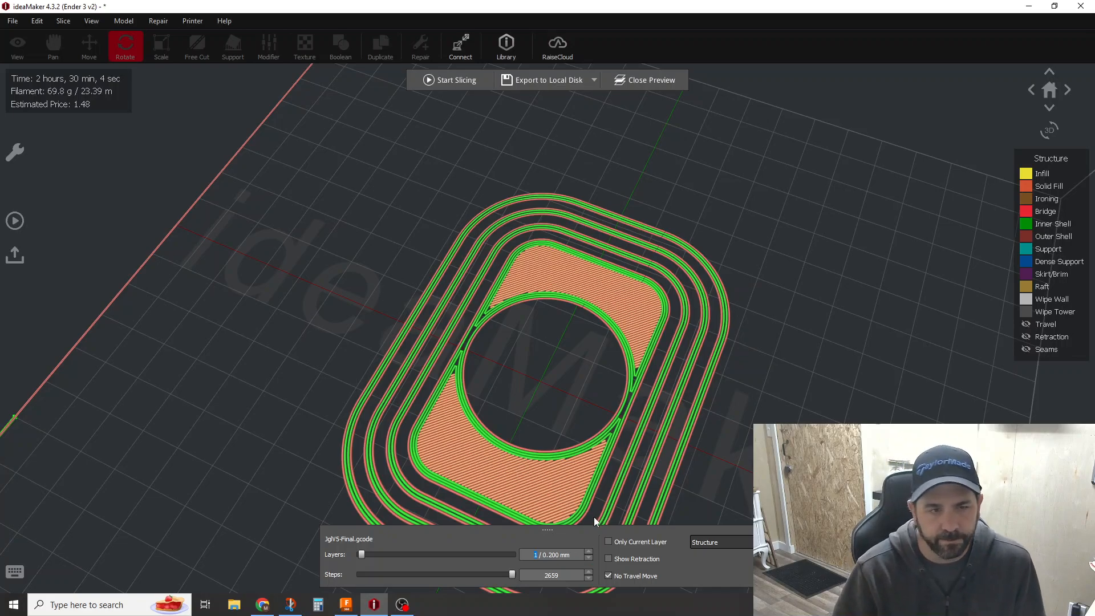
Step the preview up from layer 1 through layers 2 and 3.
left_click(590, 551)
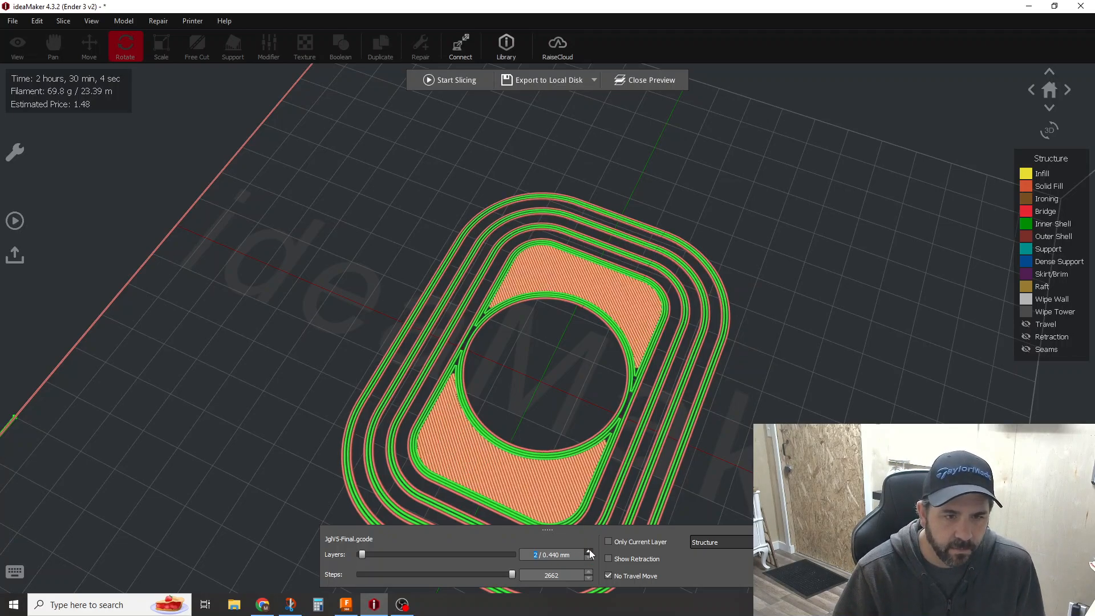
left_click(589, 551)
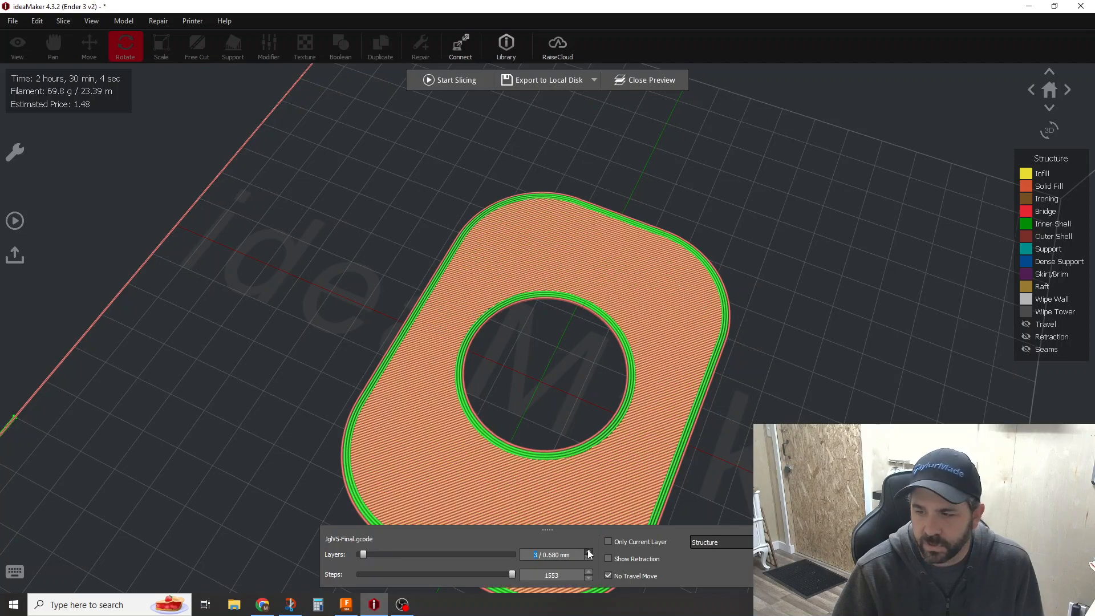